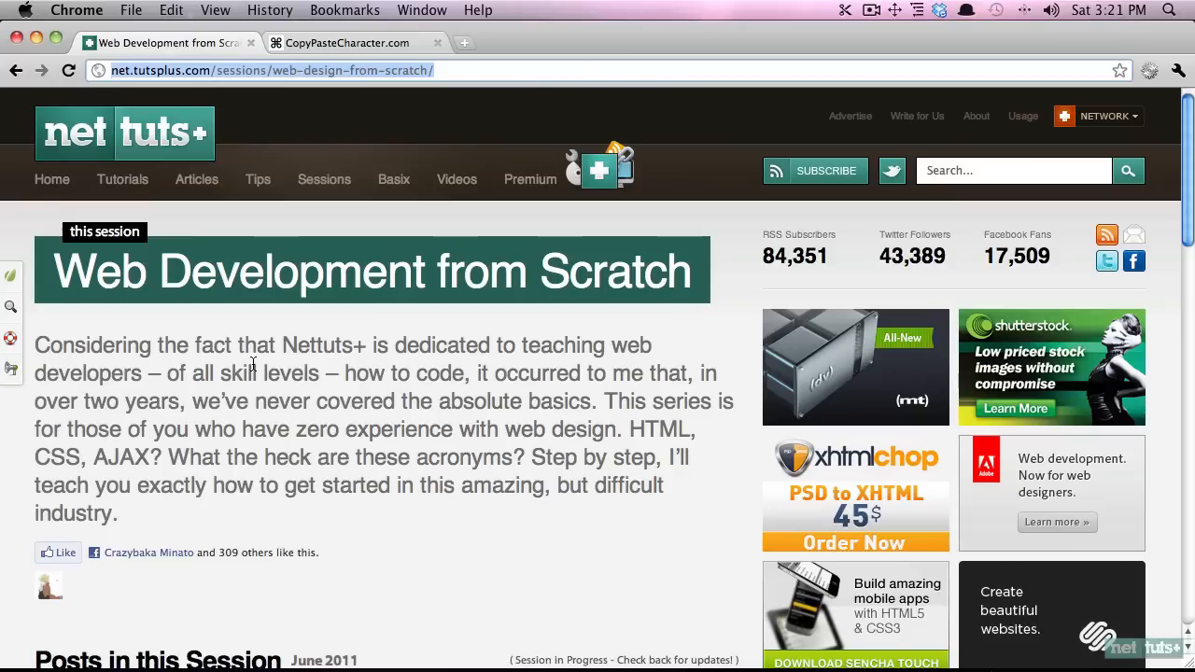
mouse_move(392, 398)
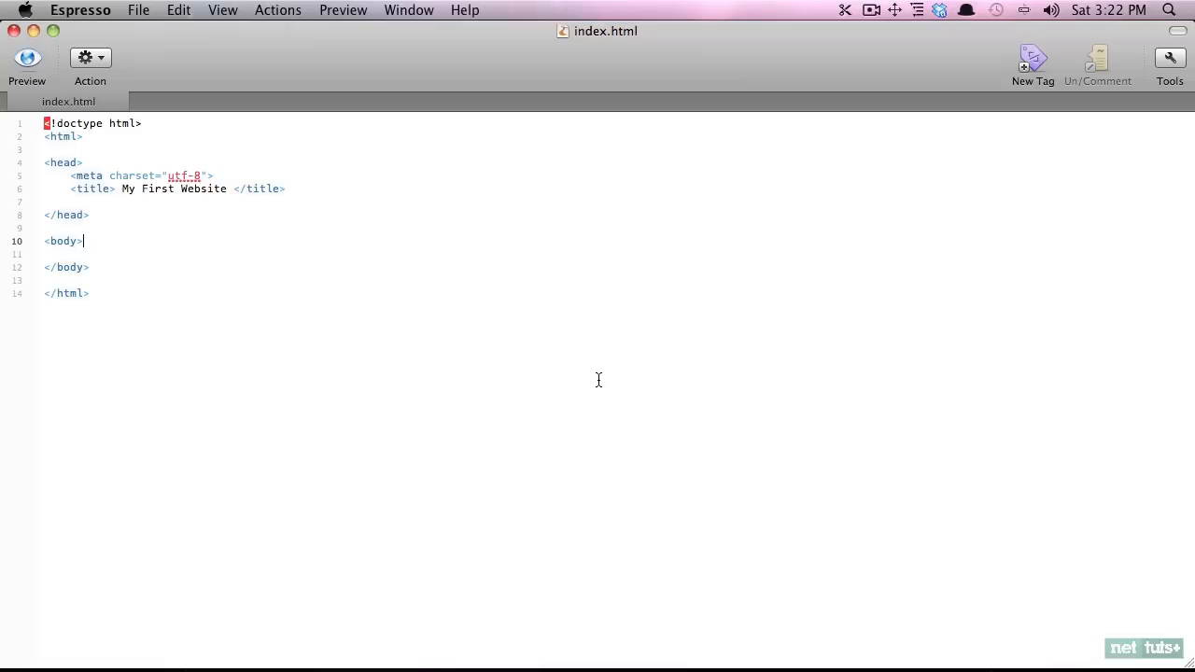
Step: Add a <ul> with a 'Hello World' <li> to the body and show the live preview
type("<ul>")
type("<li>")
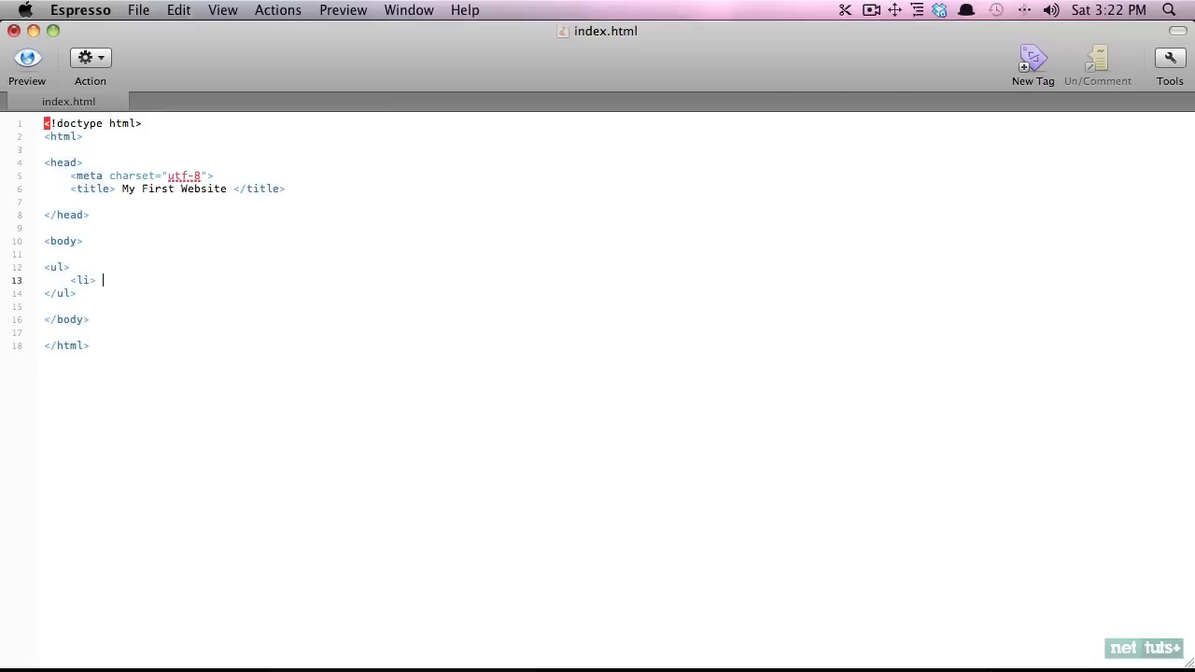
type("Hello World")
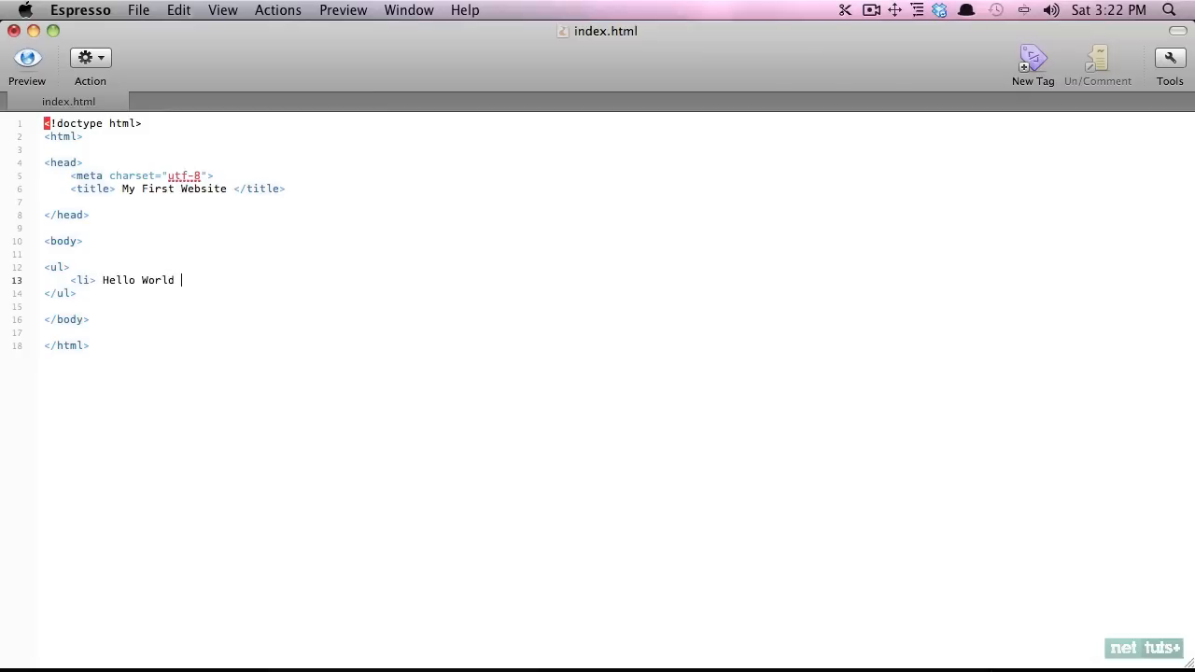
type("</li>")
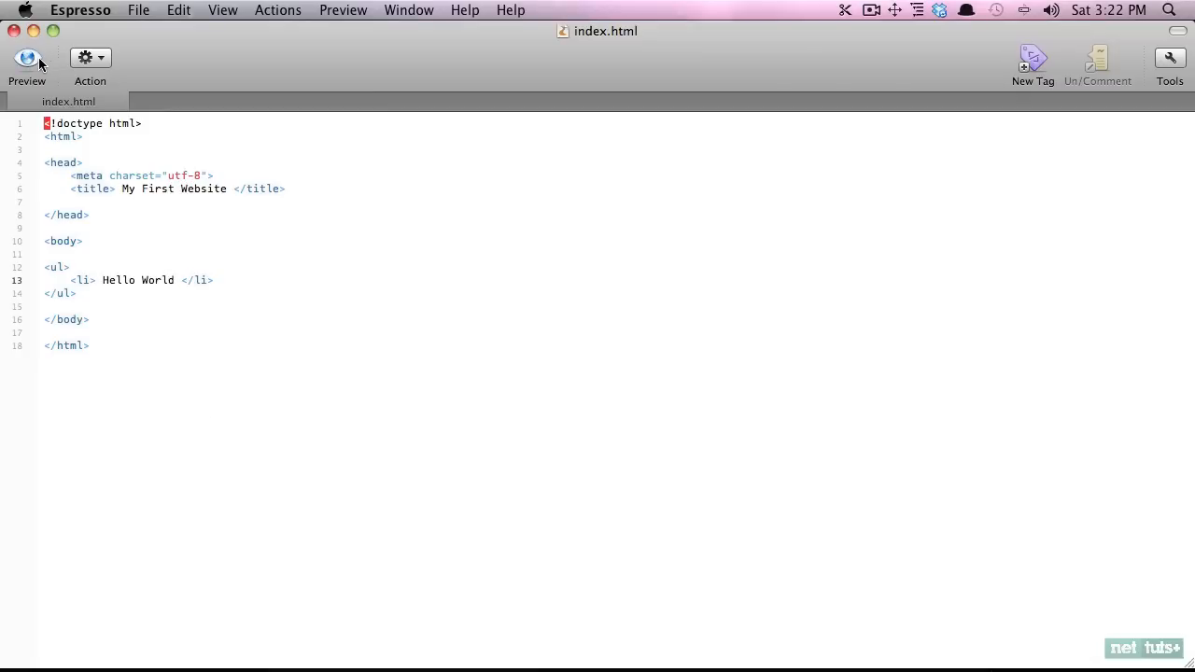
left_click(26, 58)
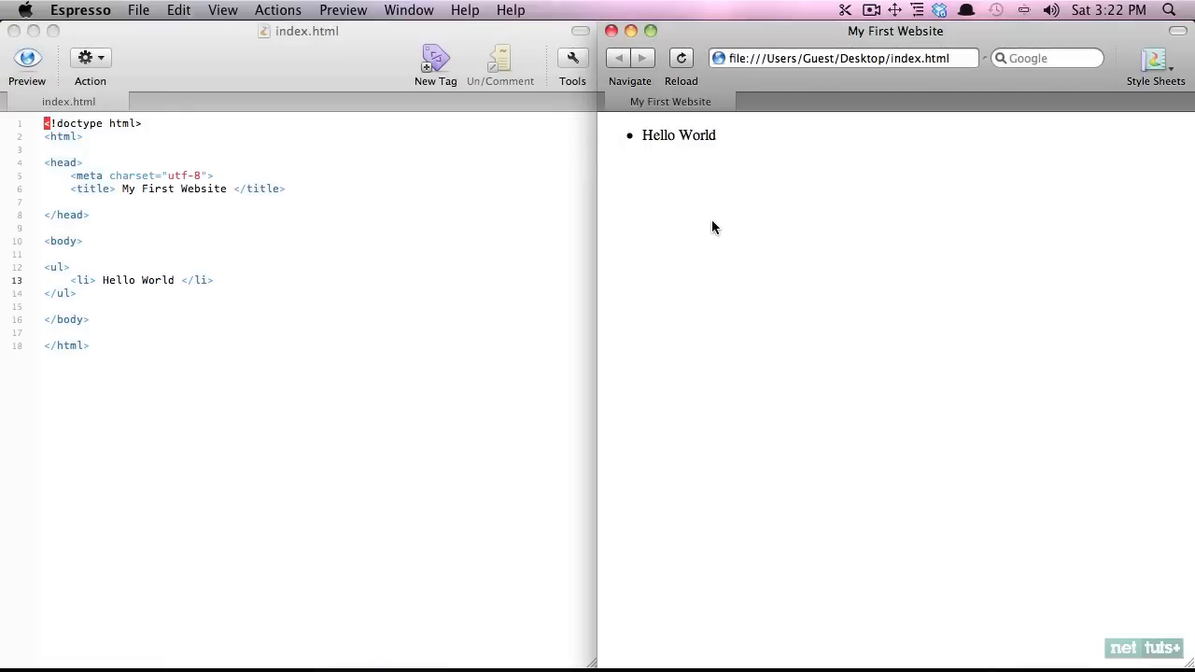
mouse_move(628, 144)
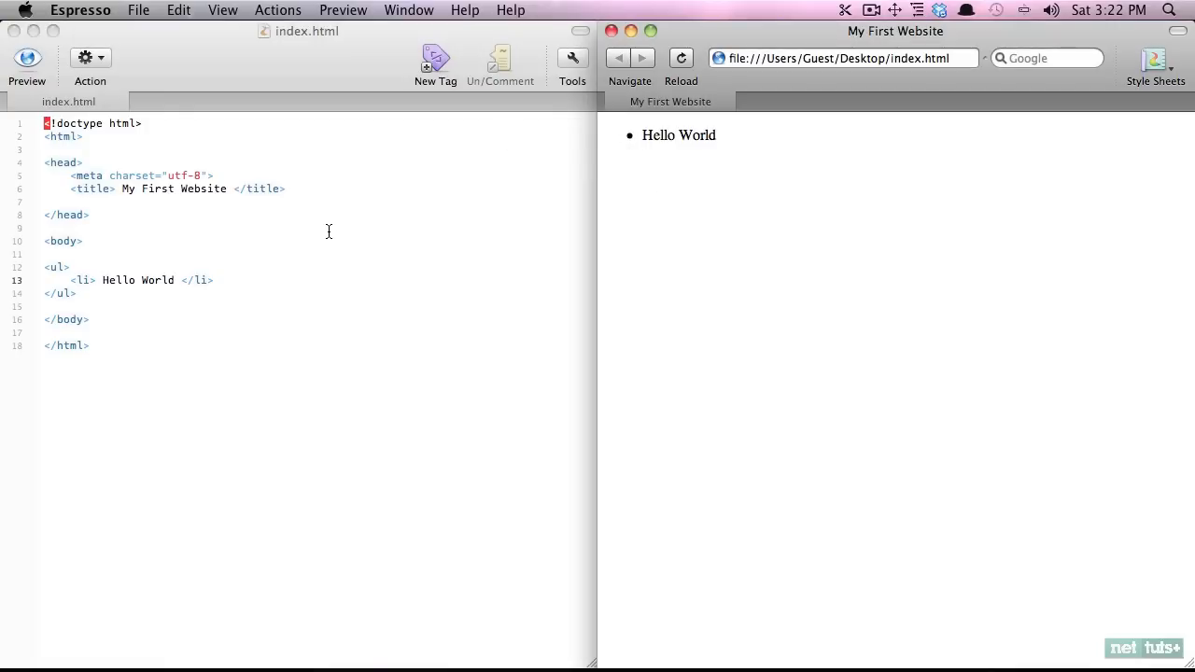
left_click(214, 280)
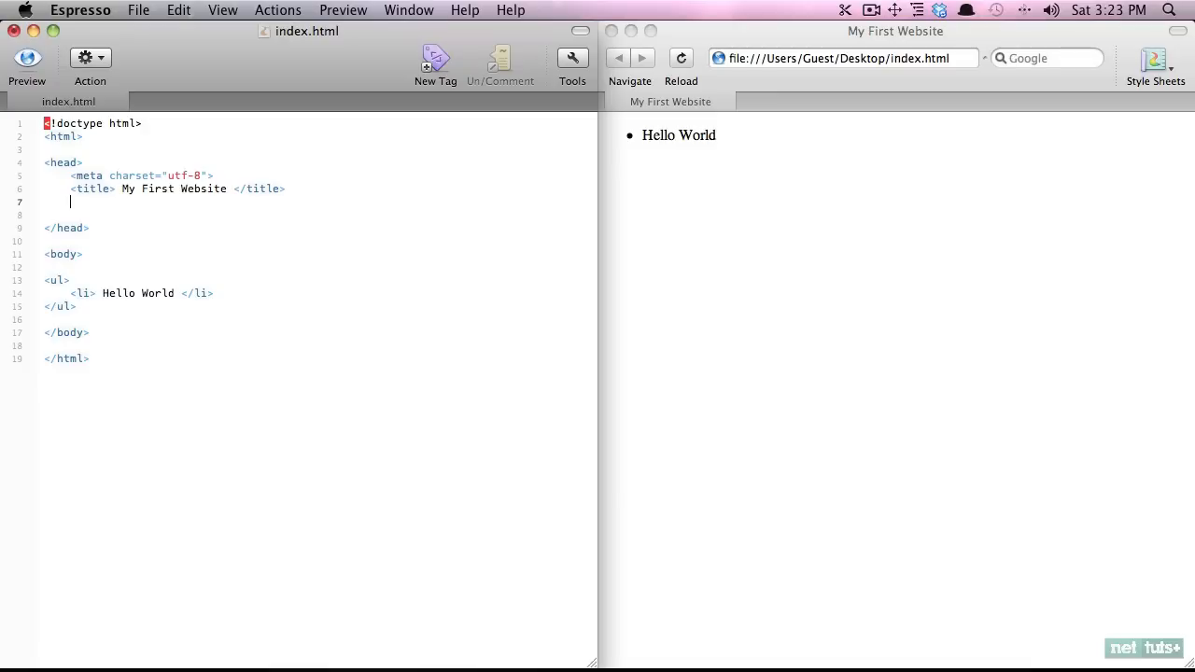
Step: Add a <style> block in the head with an li rule declaring list-style-type
type("<style>")
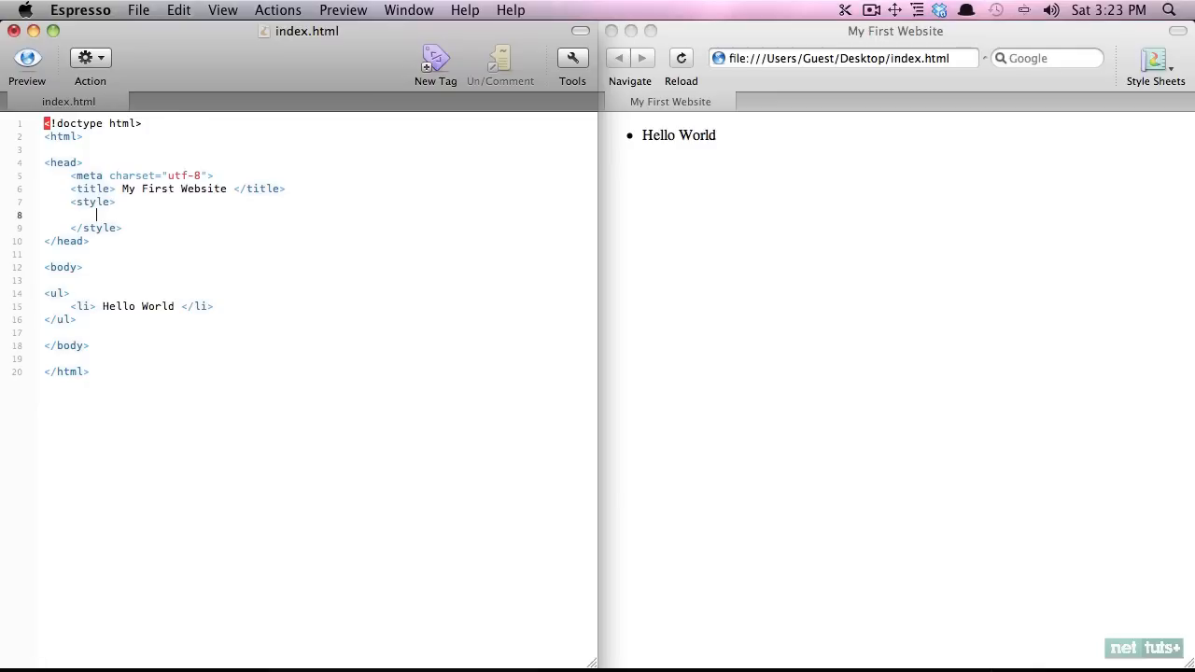
type("li {")
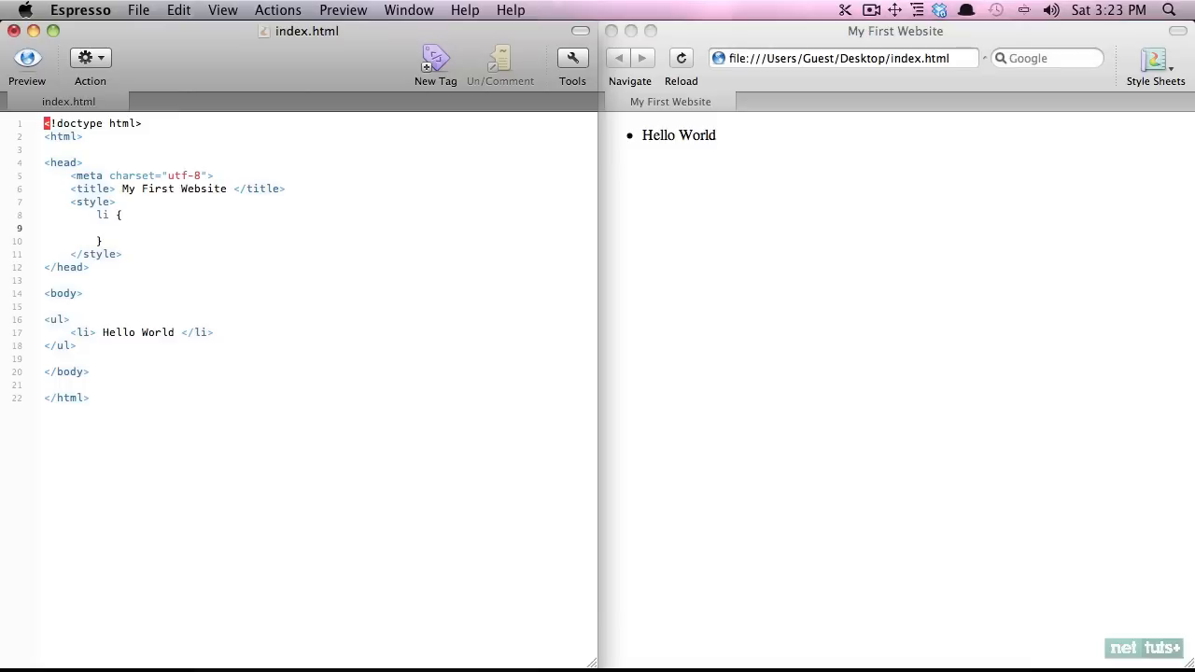
type("list-style-type")
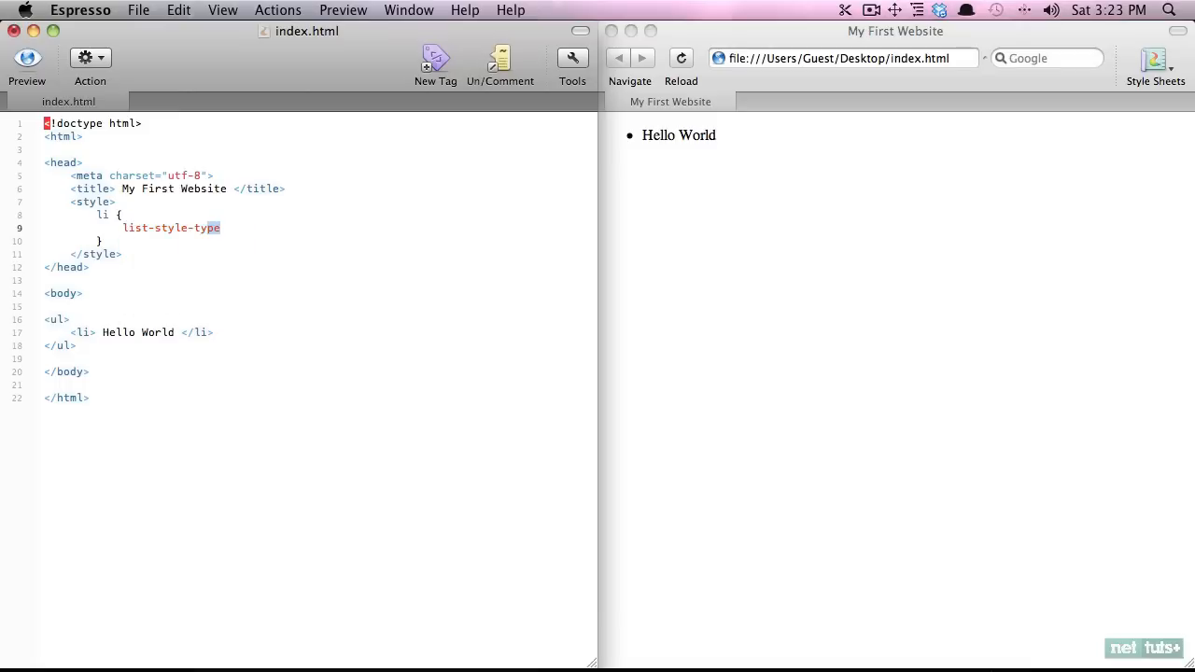
type(": ;")
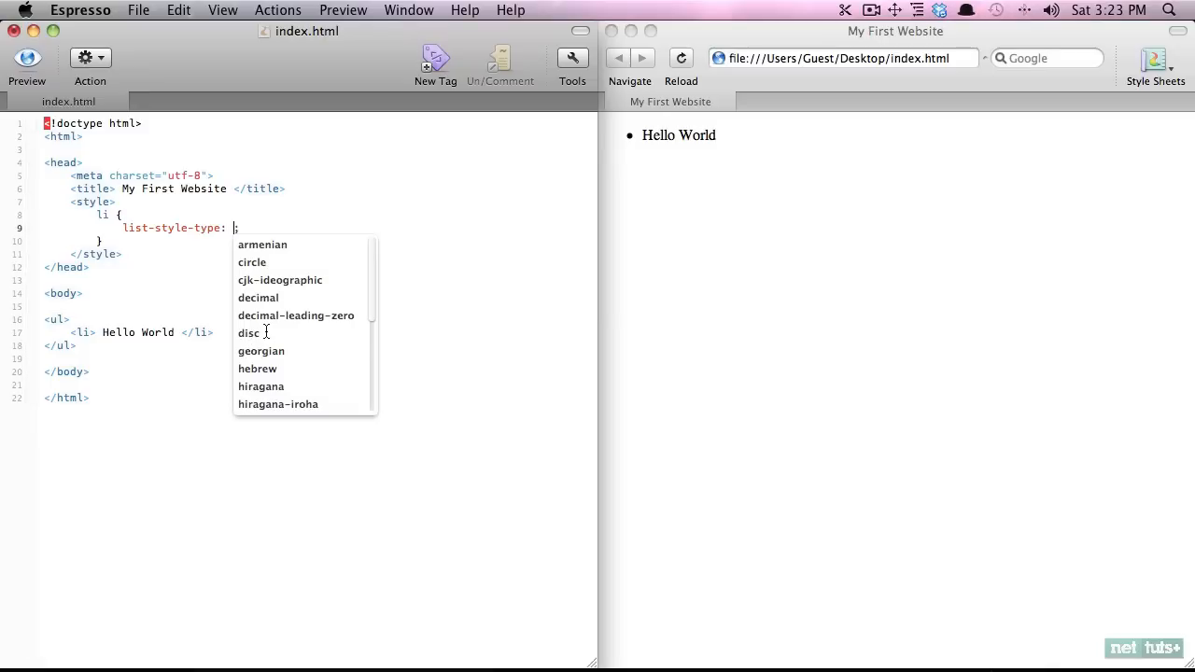
Step: Set list markers to lower-roman and add a second <li> Hello World </li> item
left_click(249, 333)
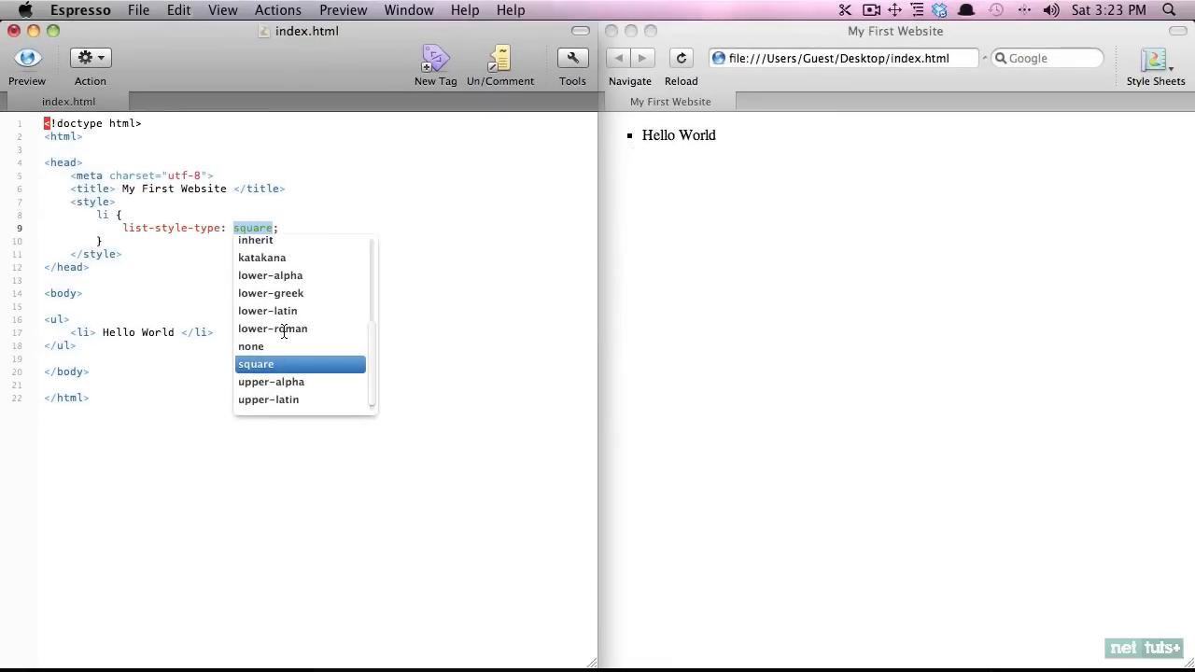
left_click(273, 329)
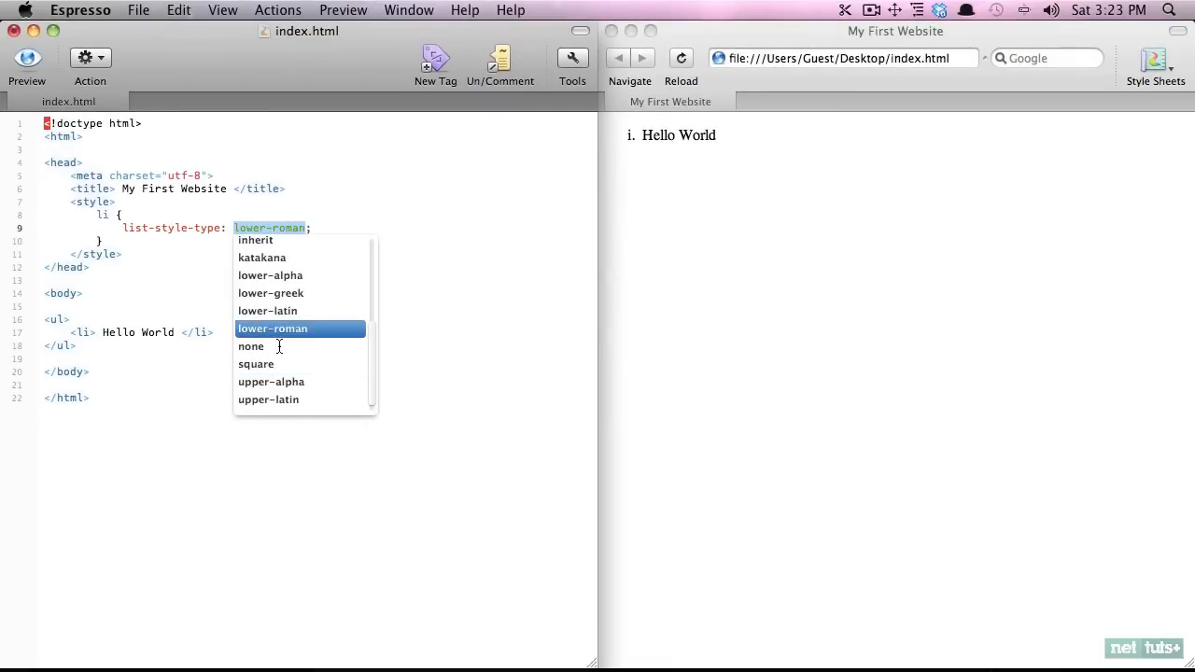
mouse_move(176, 269)
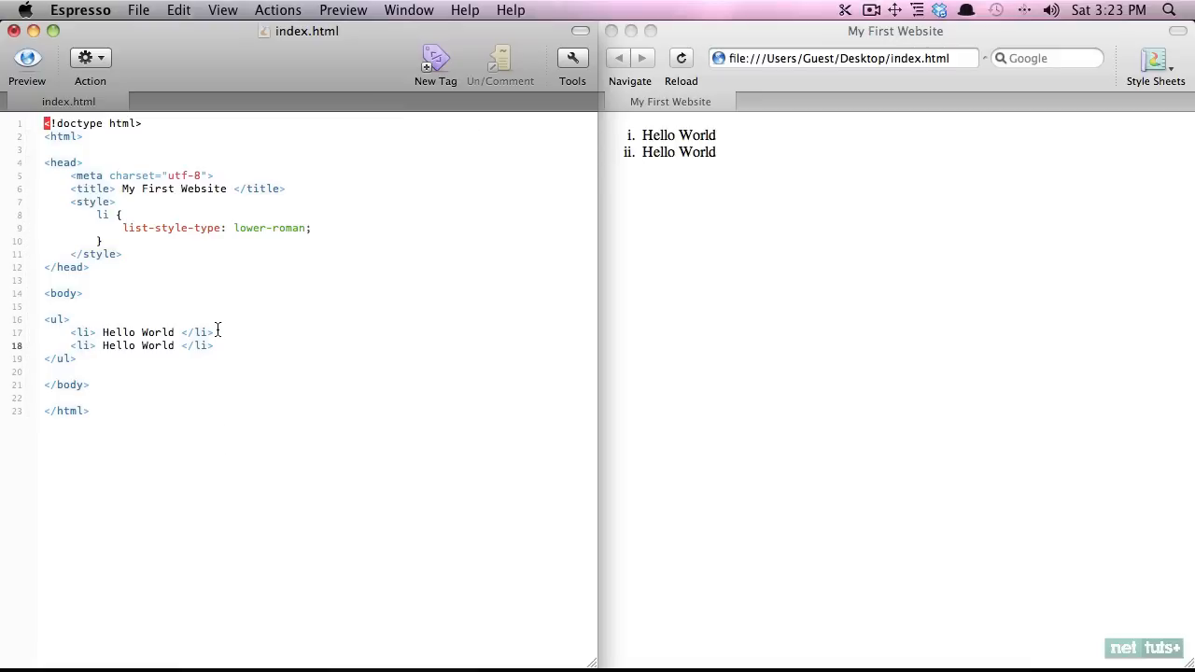
type("<li> Hello World </li>")
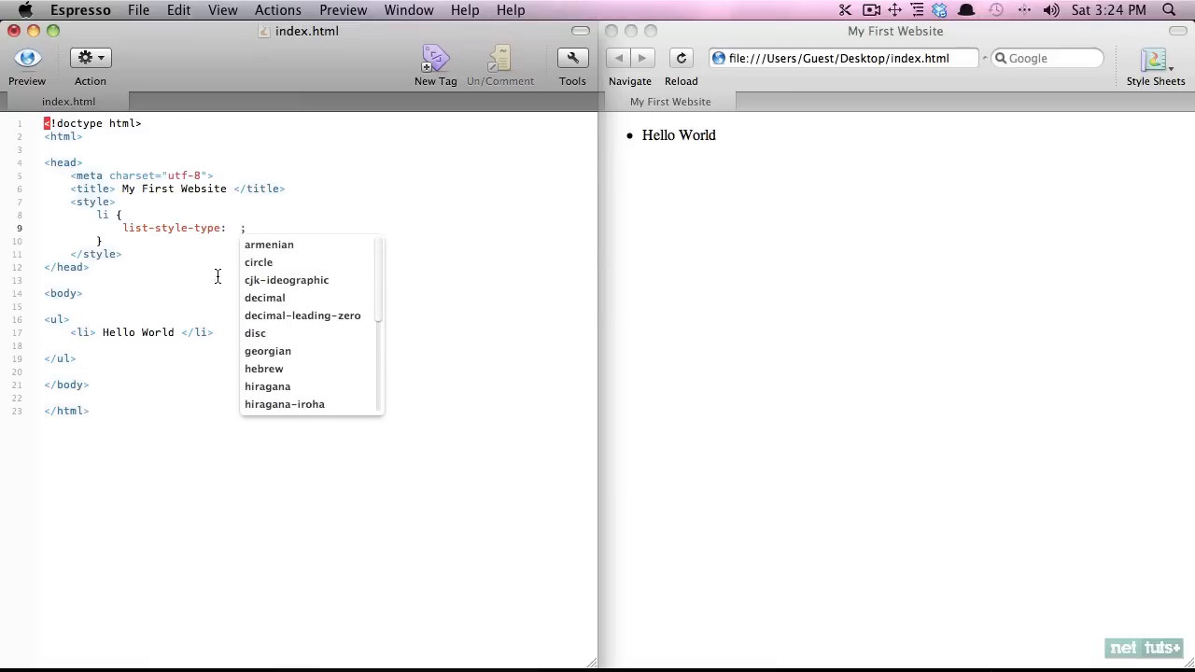
Step: Try circle markers, then settle on upper-roman numerals for the list item
left_click(259, 262)
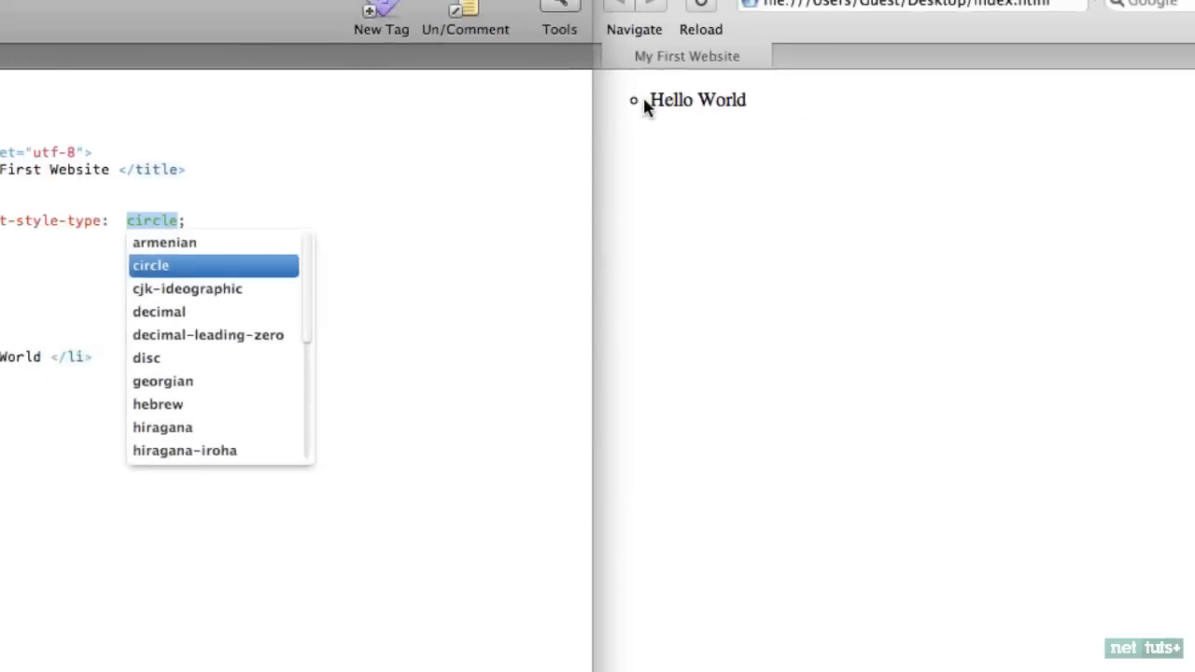
left_click(264, 296)
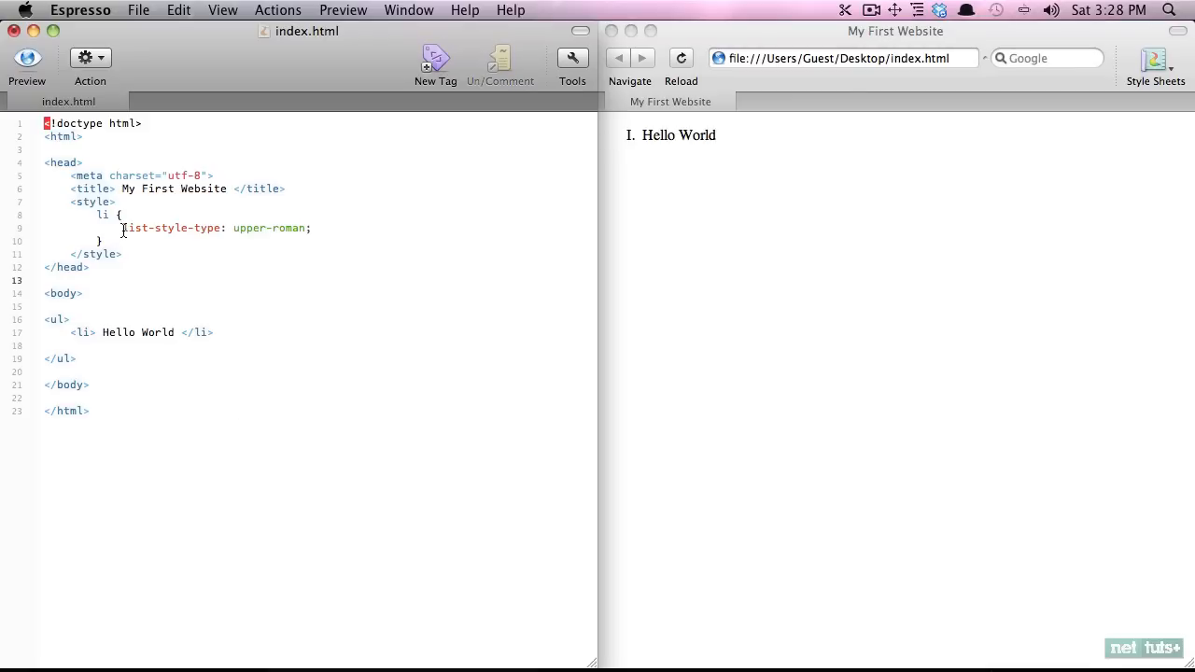
Step: Trim list-style-type to the list-style shorthand and retype its value, trying arr and dash
left_click_drag(122, 228, 311, 228)
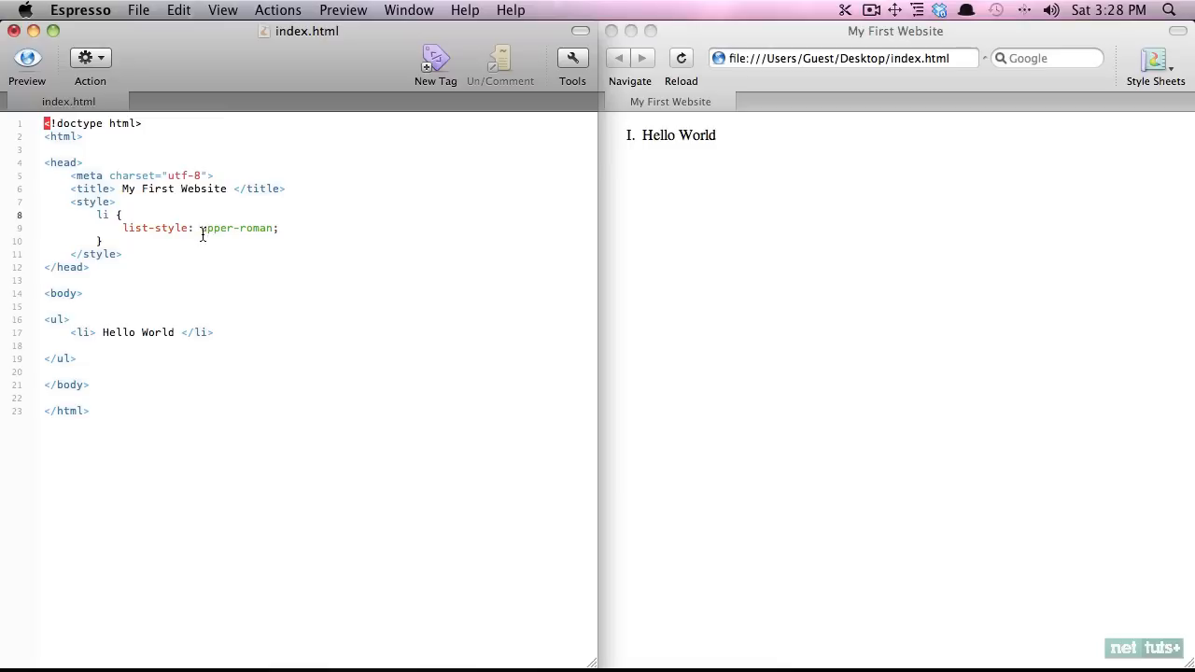
double_click(236, 228)
type("circl")
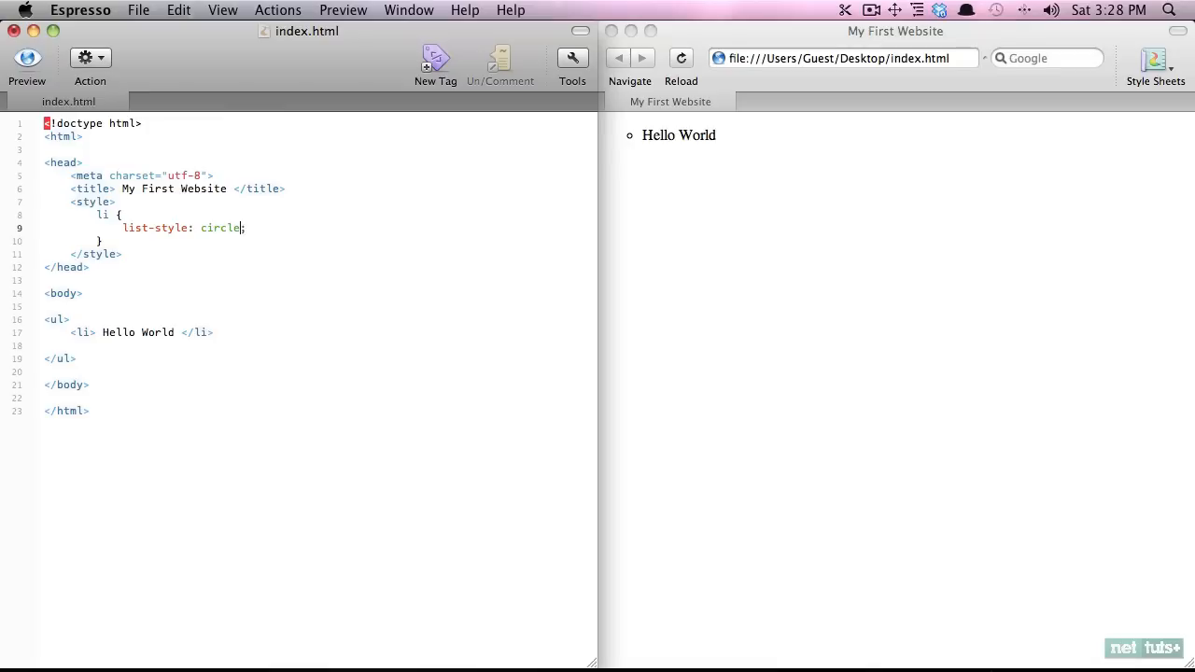
type("arr")
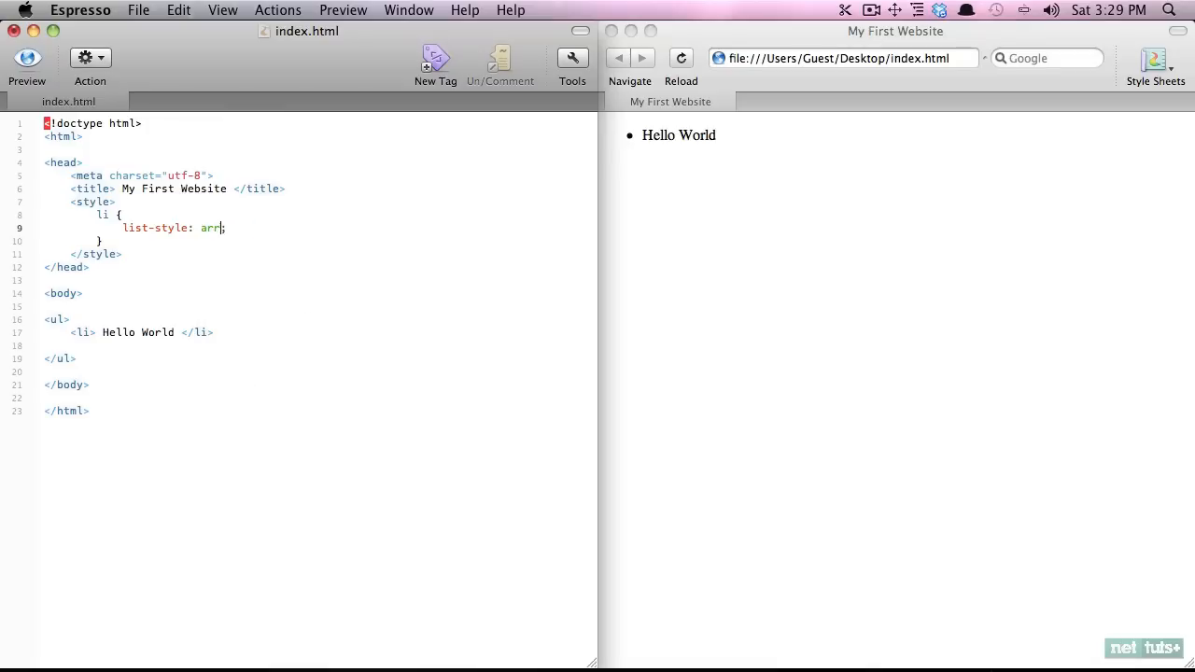
type("dash")
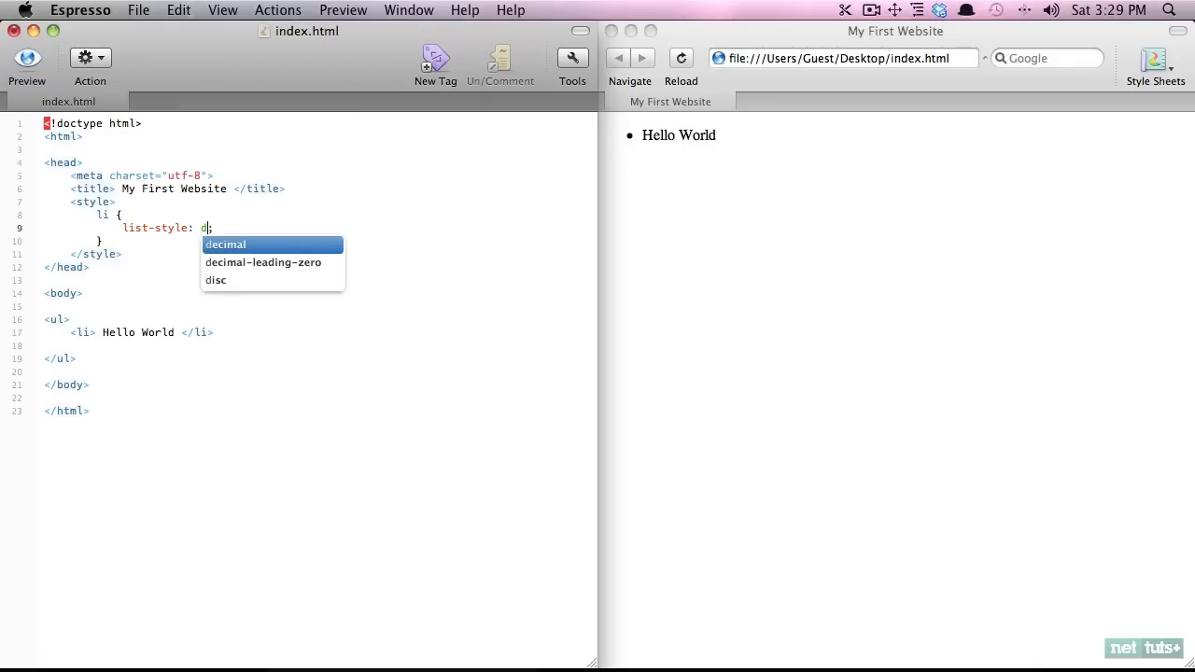
Step: Set the list-style value to url(bg.gif) so the image marks each item
type("url")
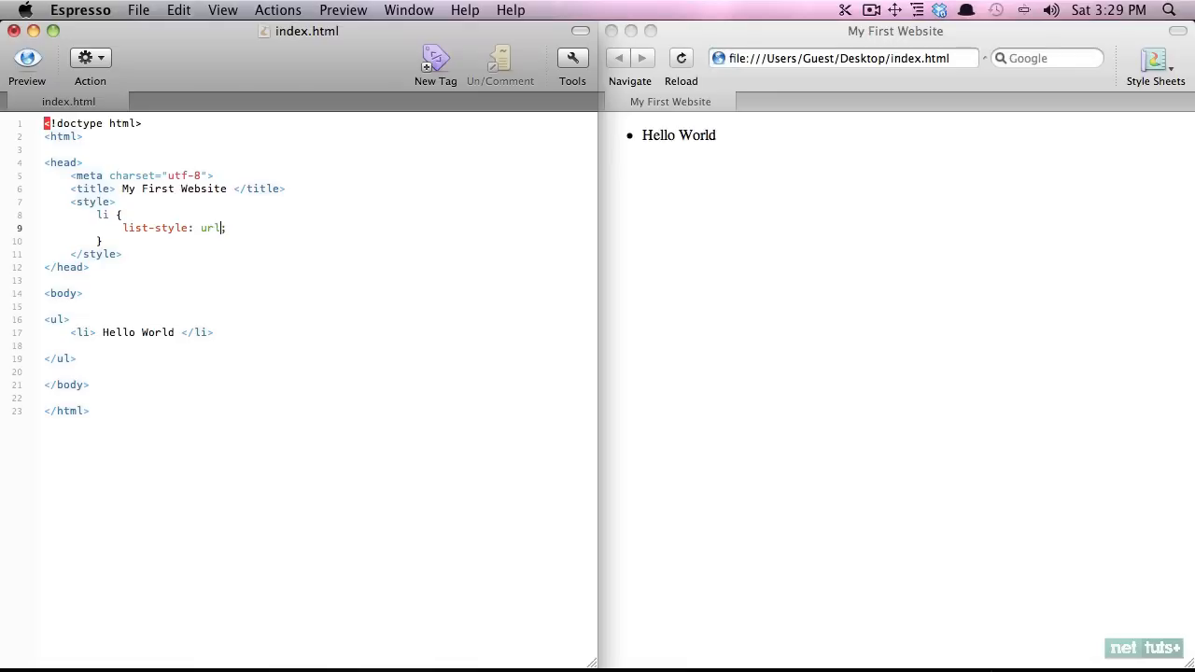
type("()")
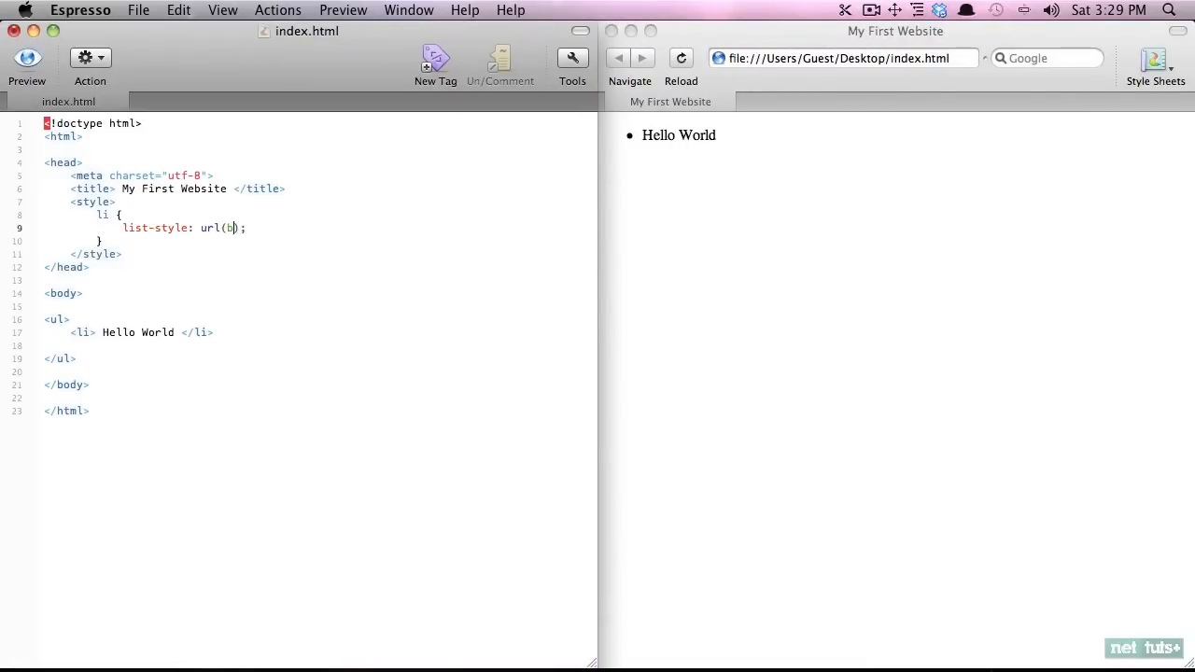
type("g.gif")
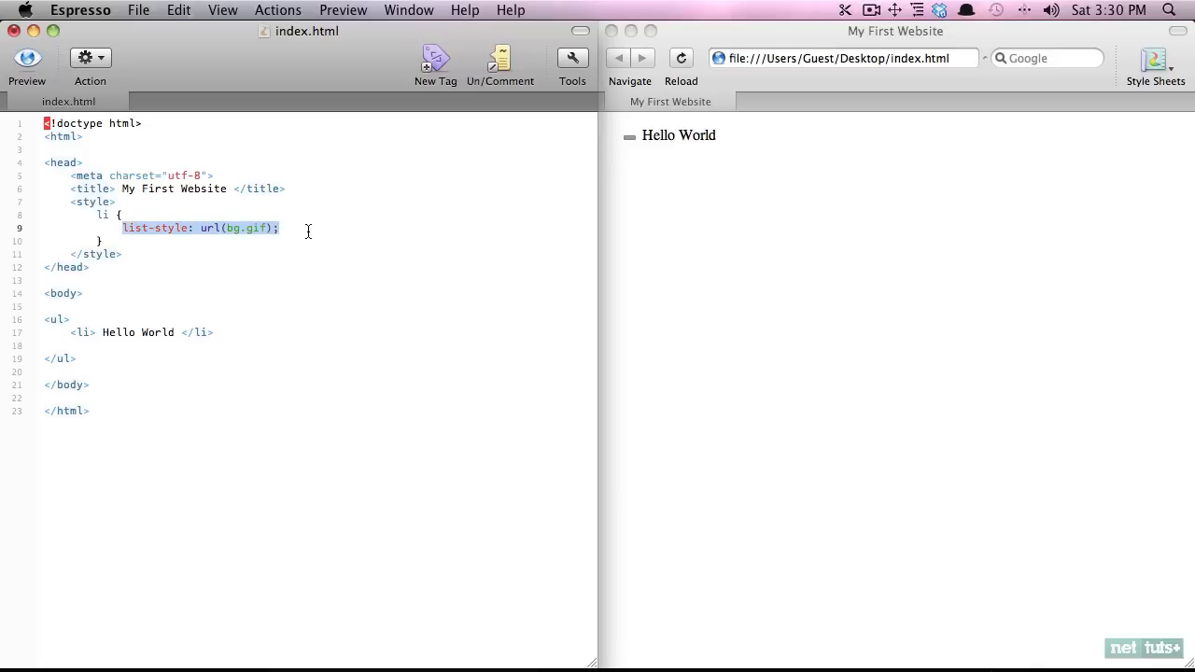
mouse_move(675, 173)
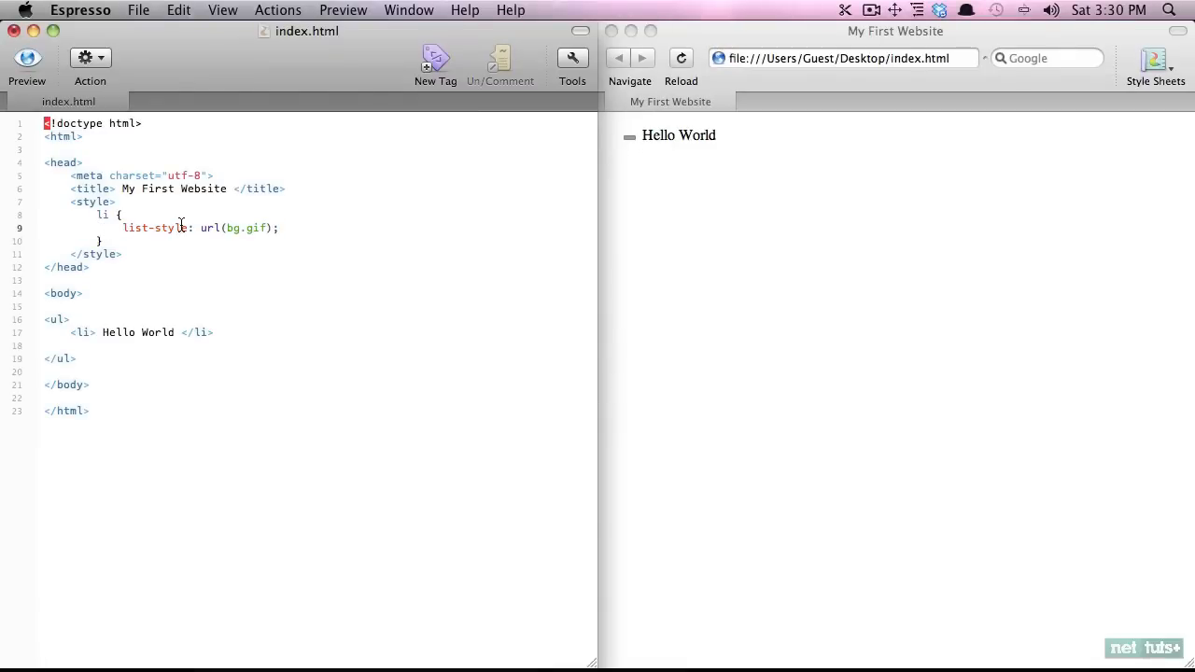
Step: Set list-style to none and give the li rule a background of url(bg.gif)
left_click_drag(199, 227, 282, 228)
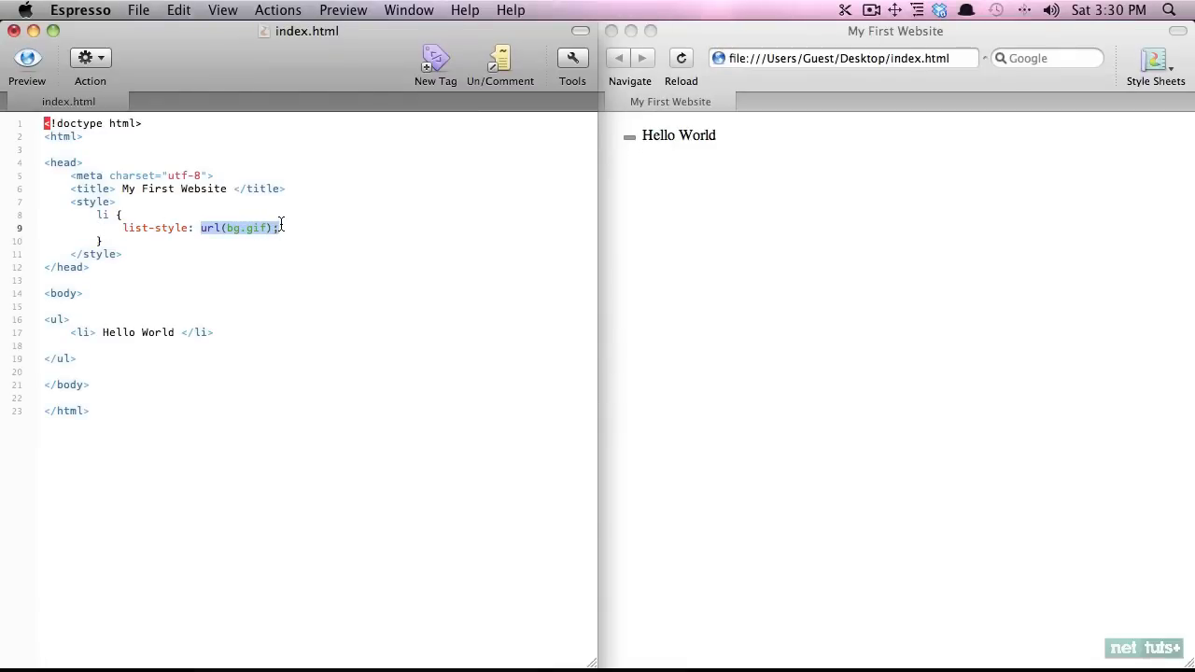
type("none")
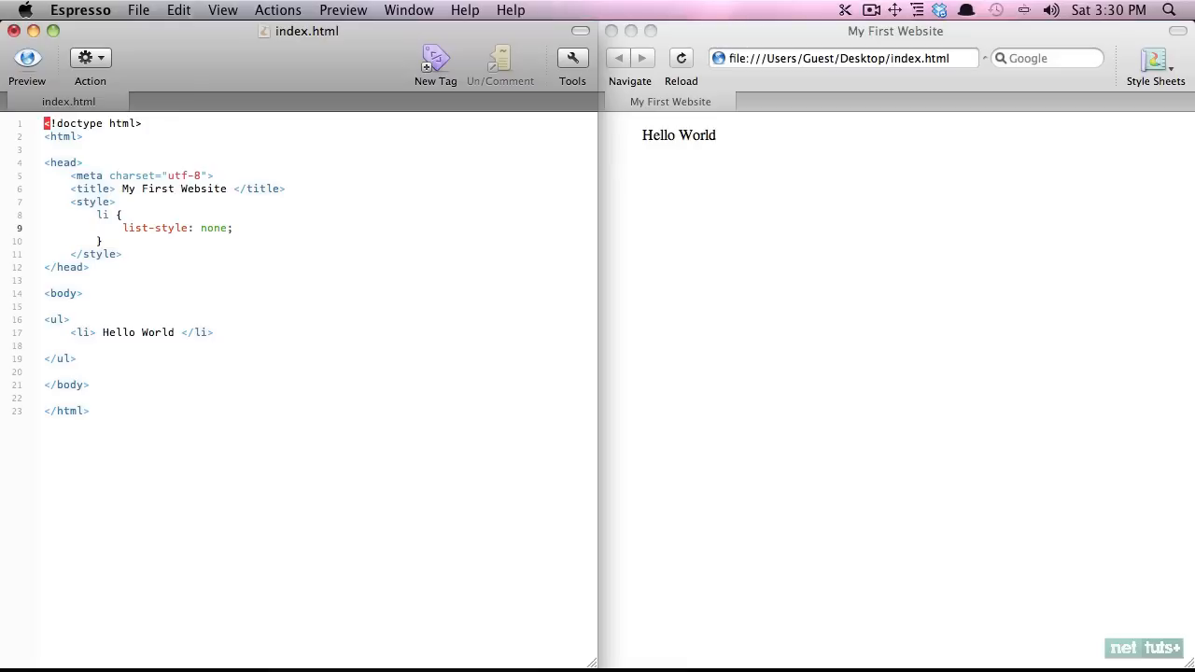
type("background: ;")
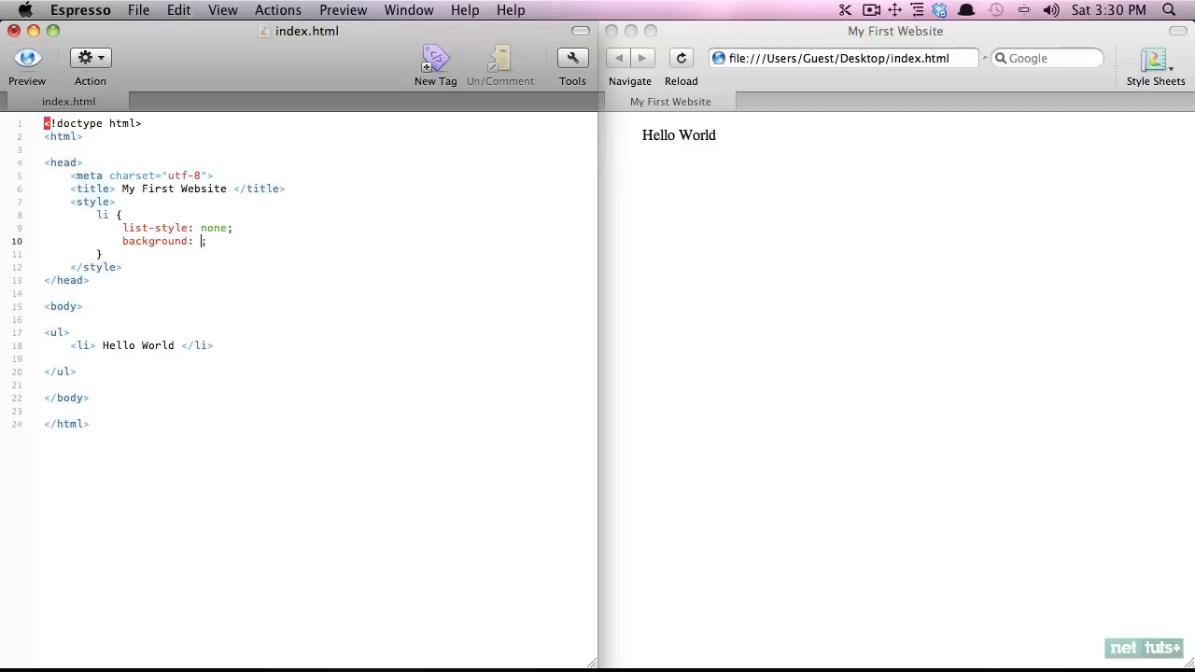
type("url(bg)")
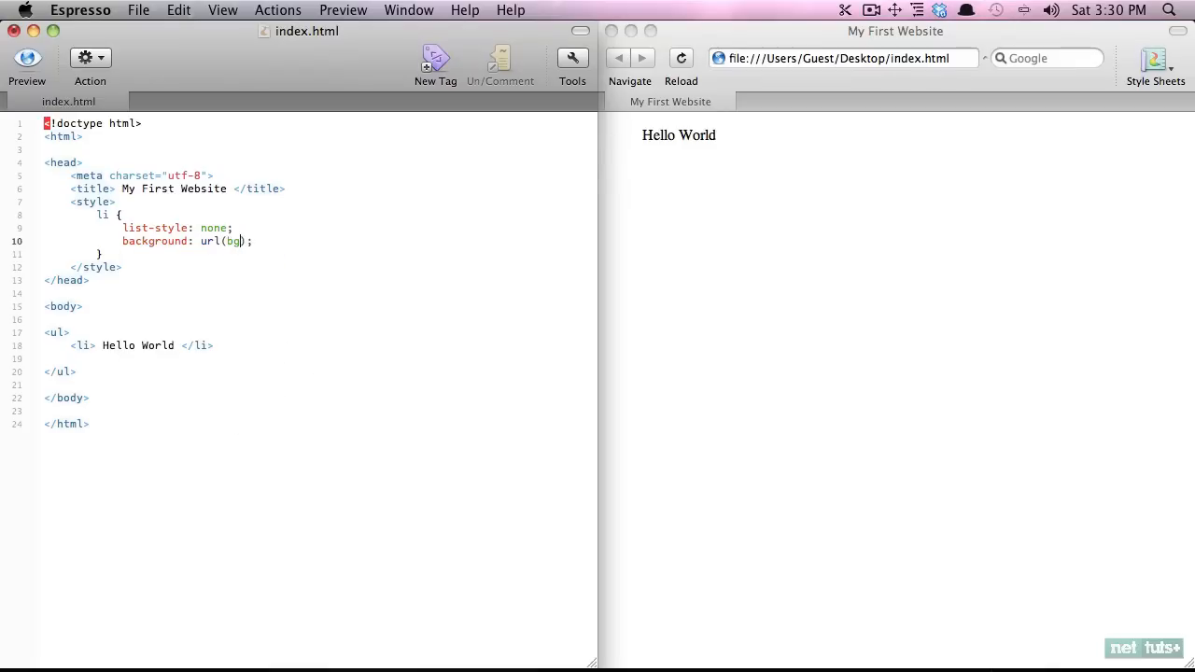
type(".gif")
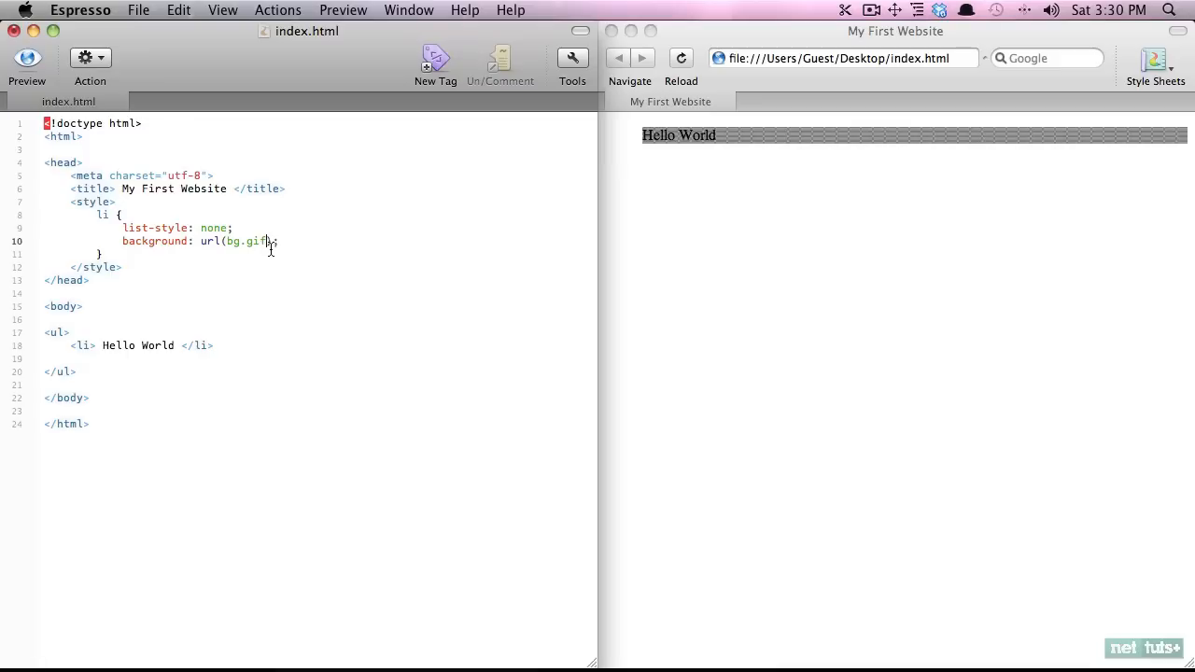
Step: Make the background no-repeat at offset 0 6px and begin a padding declaration
left_click_drag(121, 241, 278, 241)
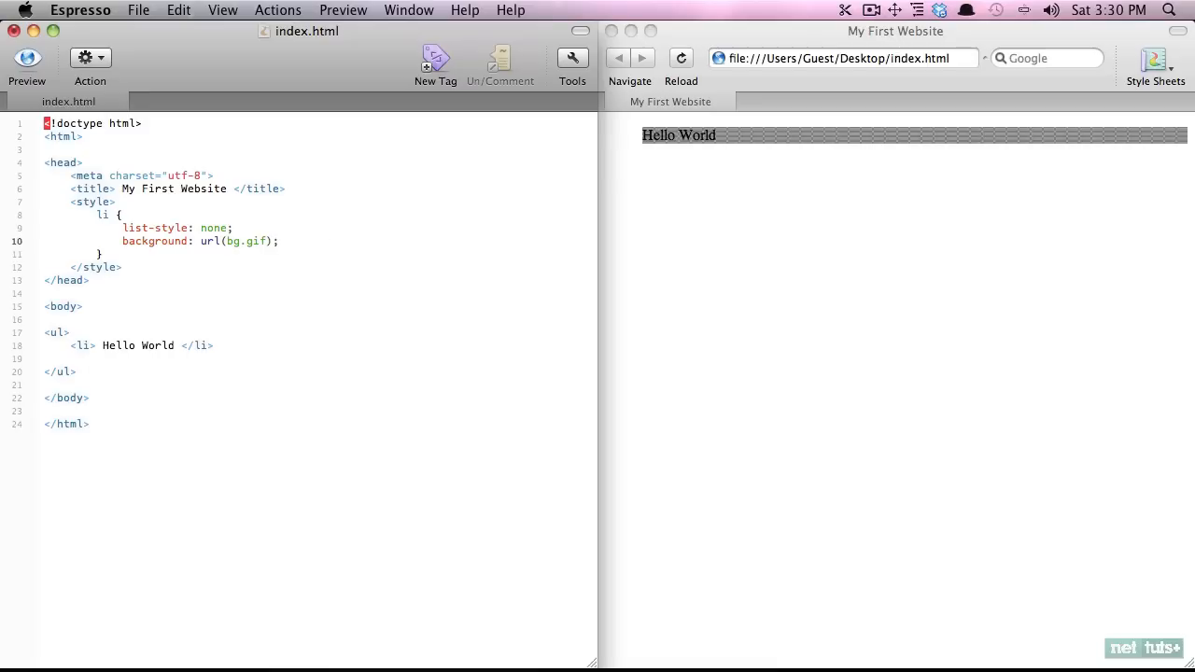
type("height:  500px;")
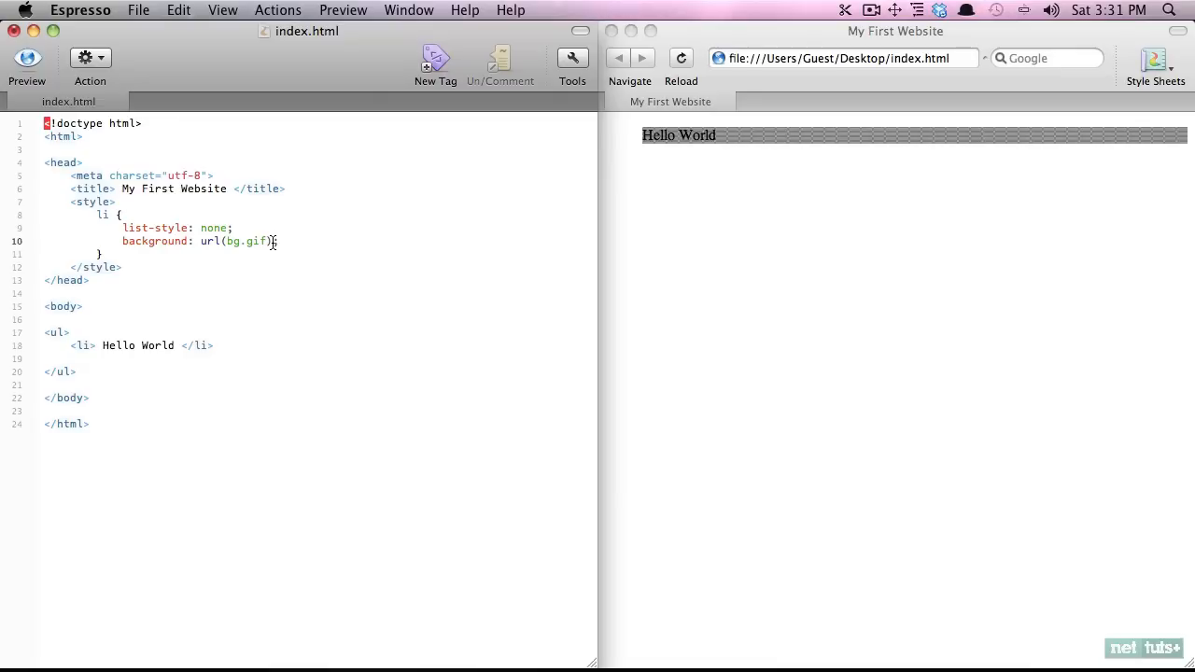
type("no-repeat")
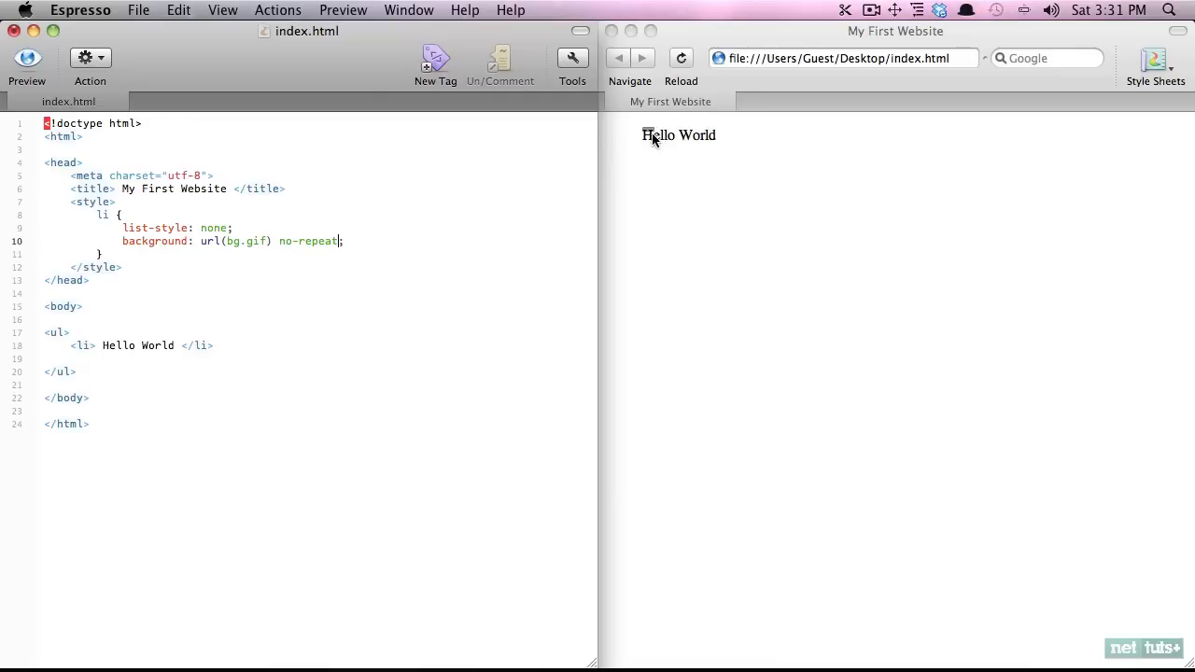
mouse_move(657, 137)
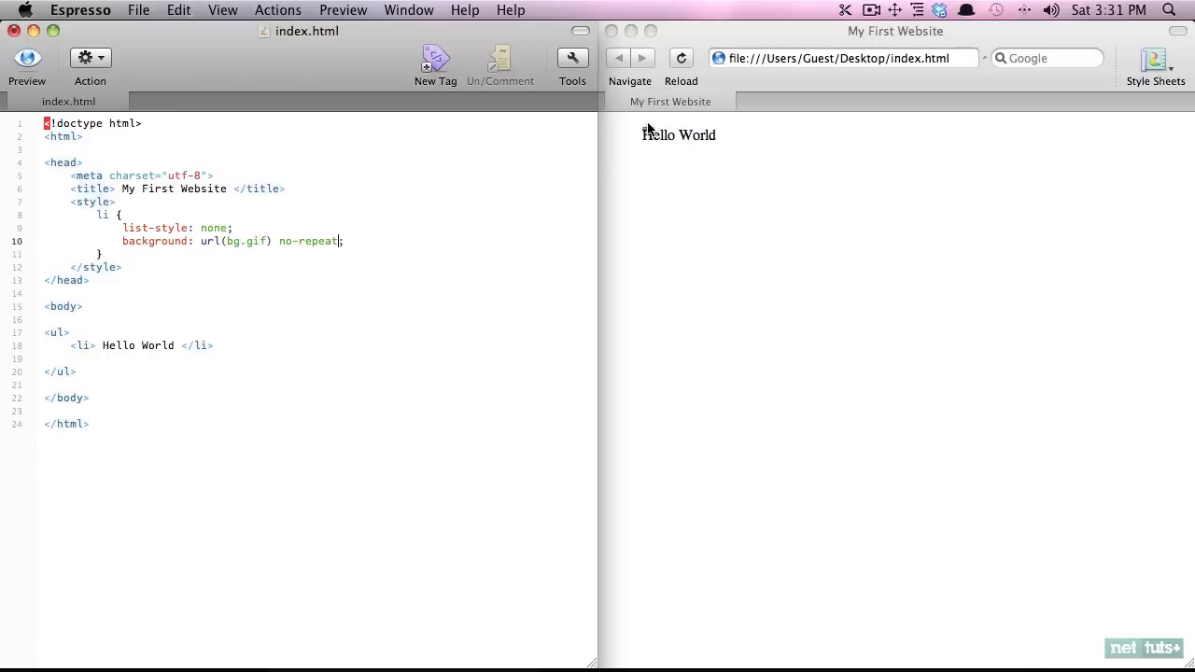
mouse_move(650, 131)
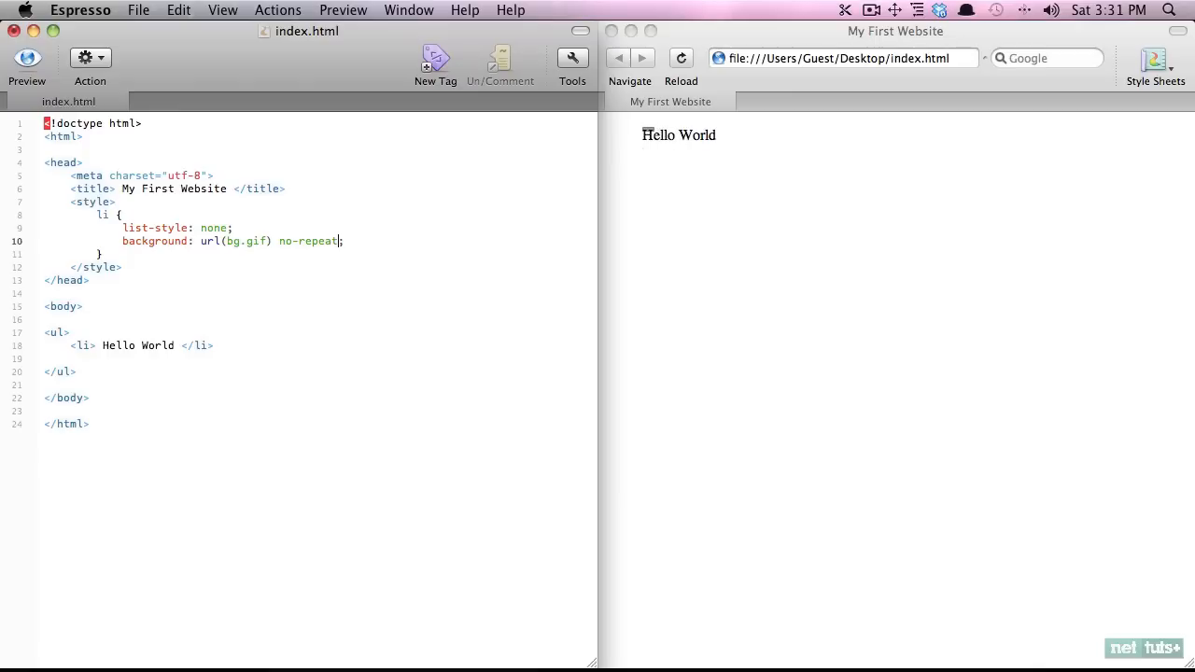
type("0")
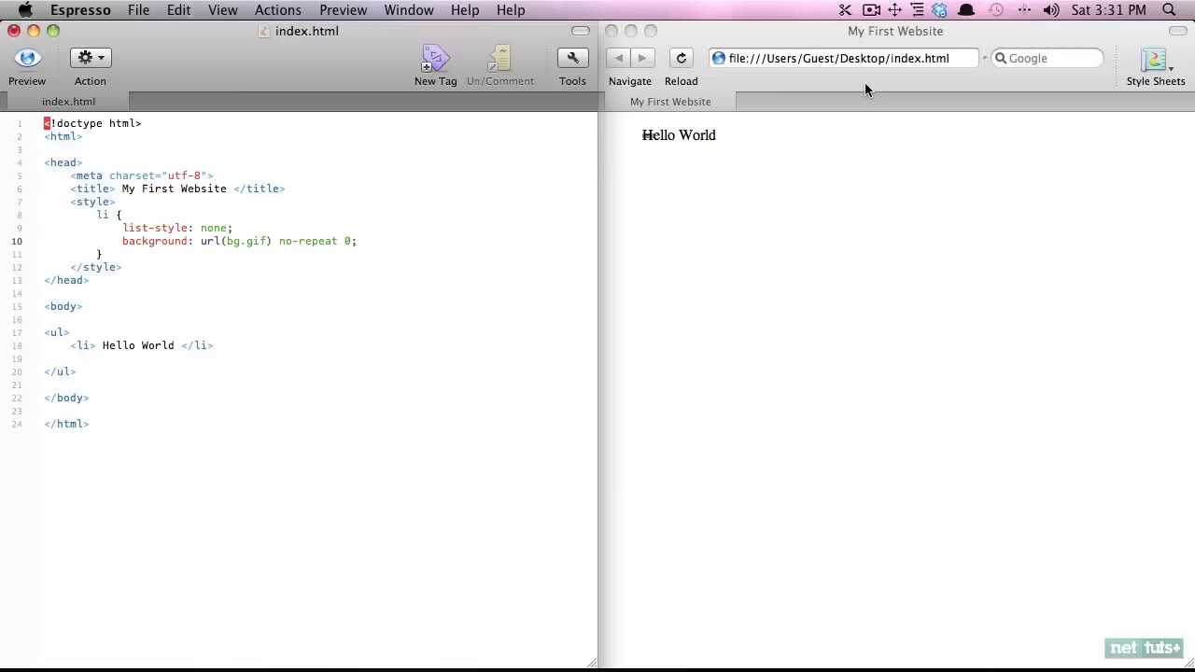
type("10px")
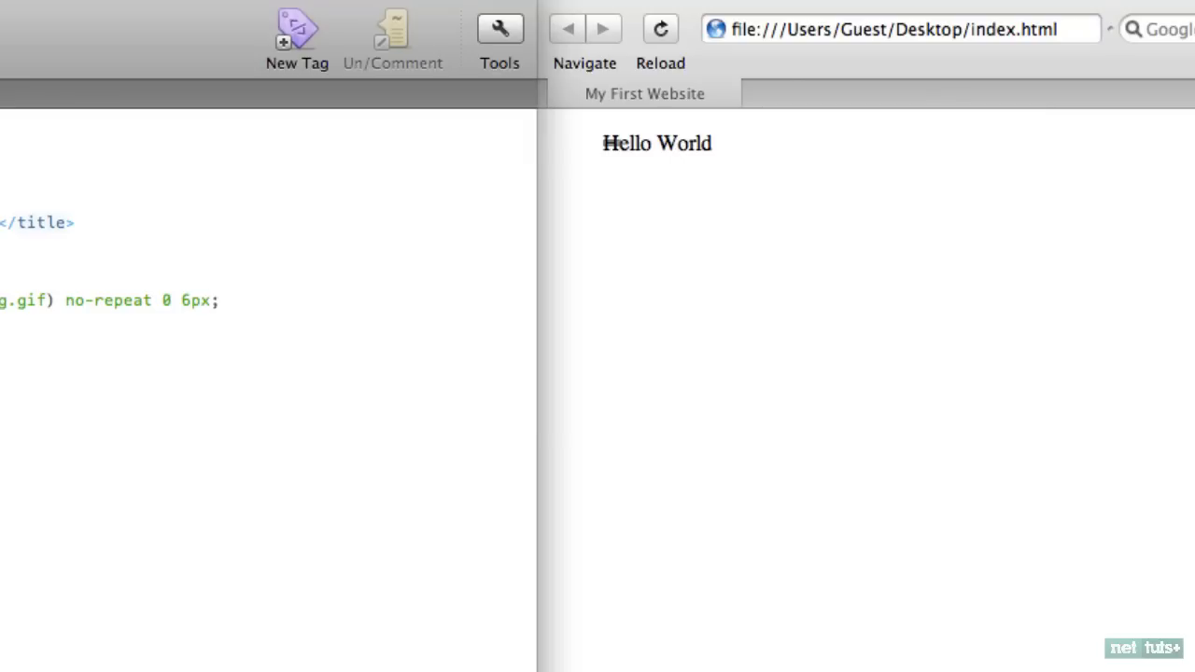
left_click(192, 299)
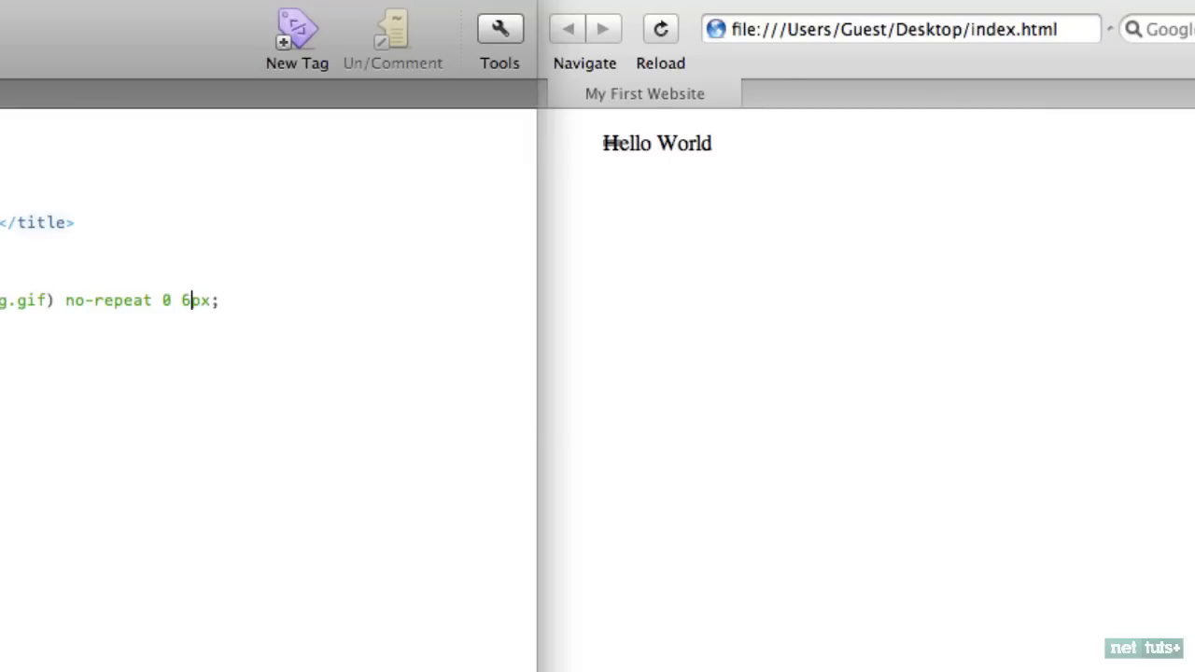
mouse_move(639, 154)
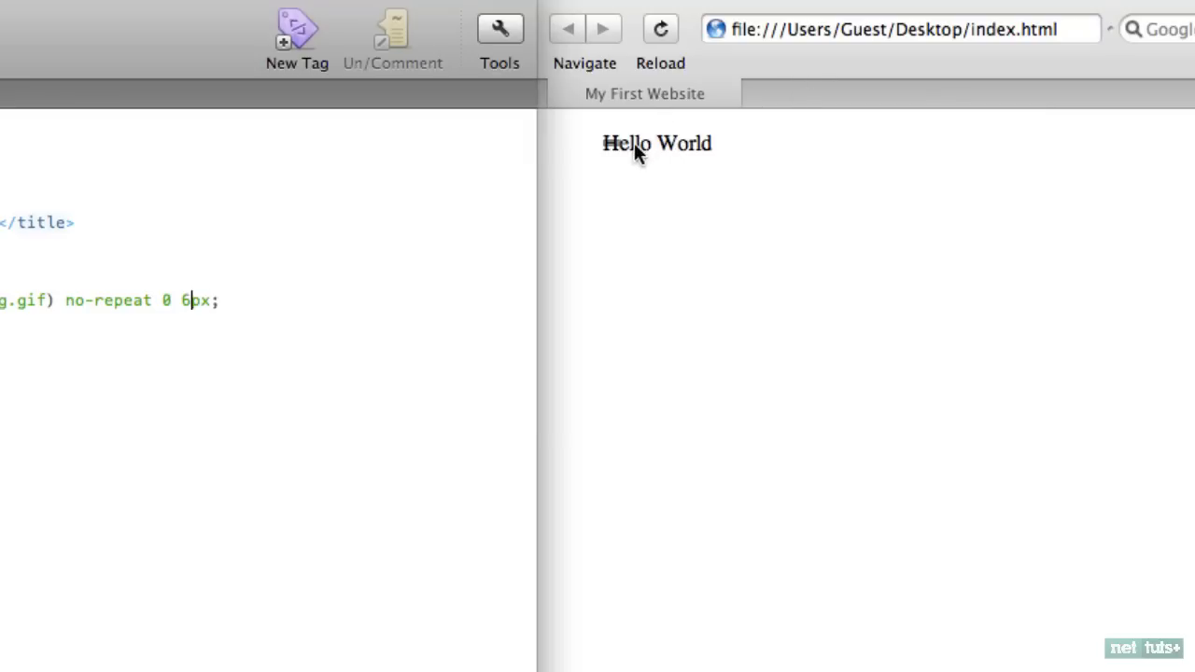
mouse_move(628, 153)
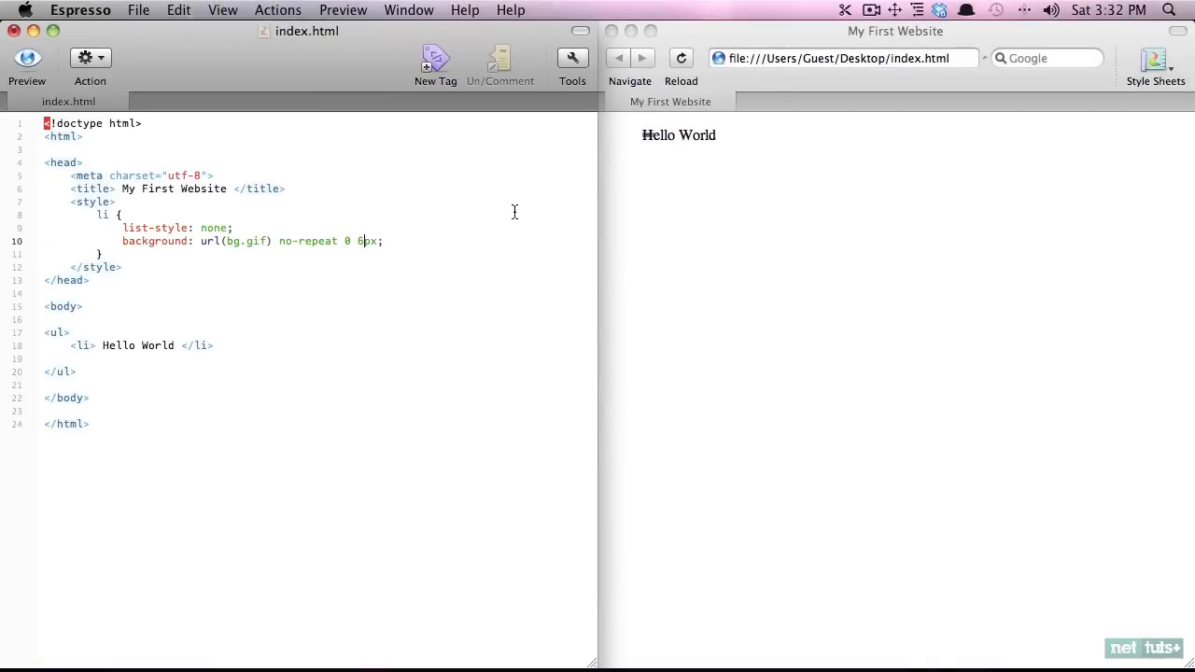
type("padding-left: 20px;")
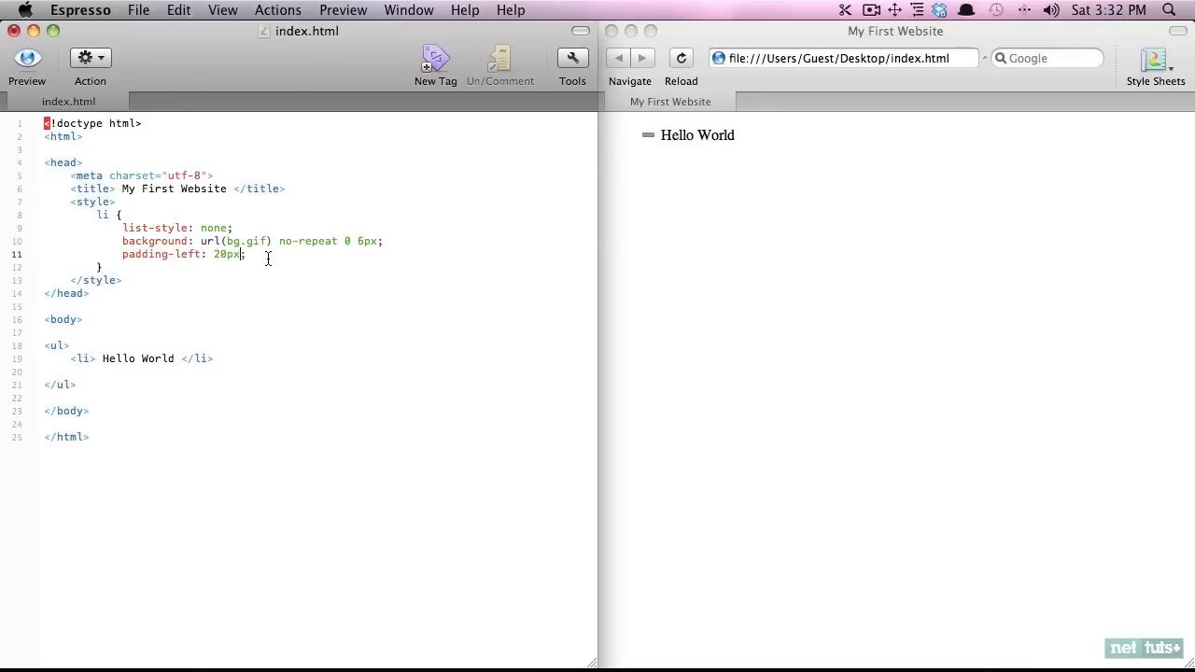
Step: Copy the Hello World list item line and paste it so five items fill the list
triple_click(138, 357)
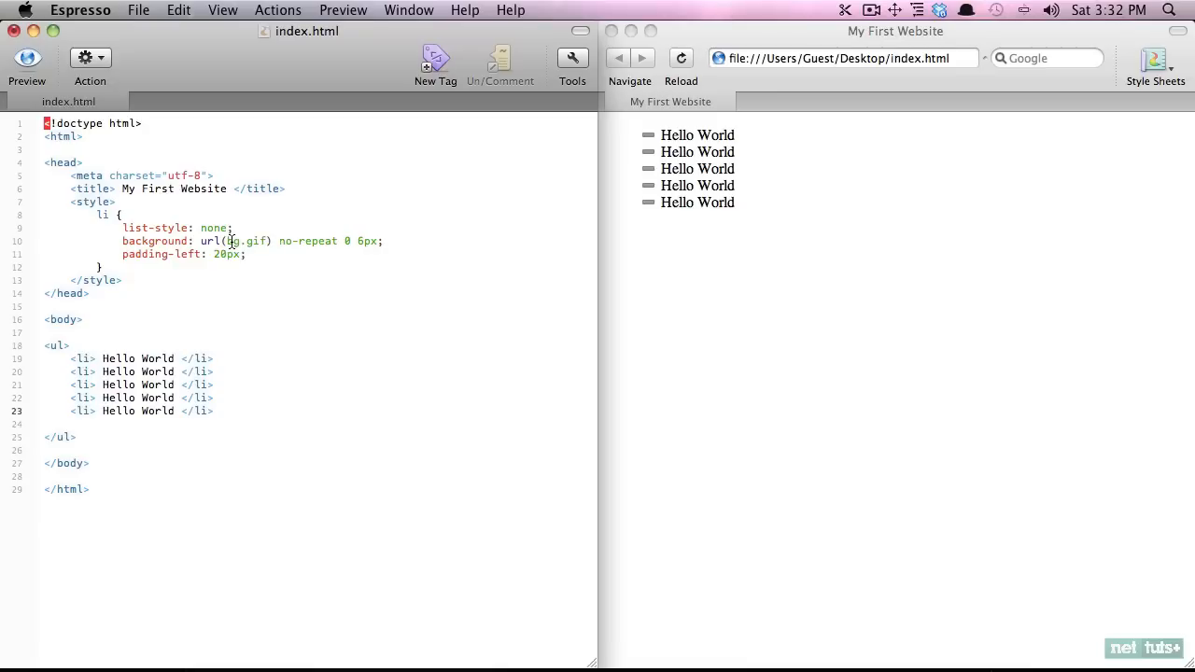
left_click(214, 411)
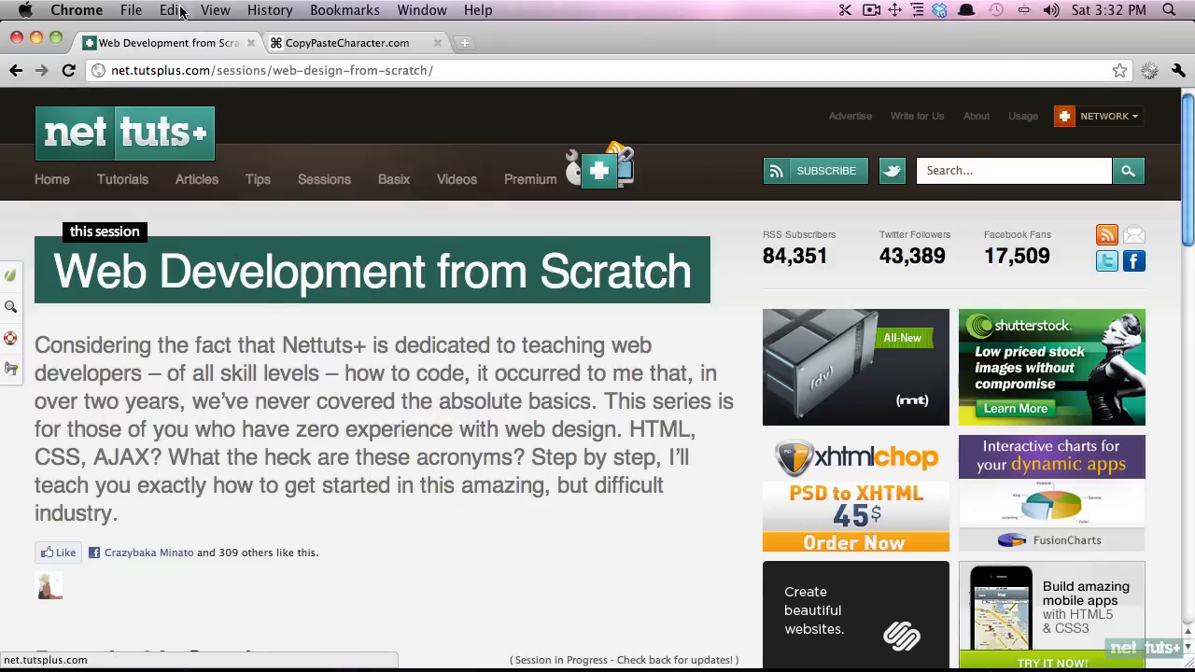
Step: Copy the heavy check mark ✔ from CopyPasteCharacter.com and paste it into Espresso
left_click(346, 43)
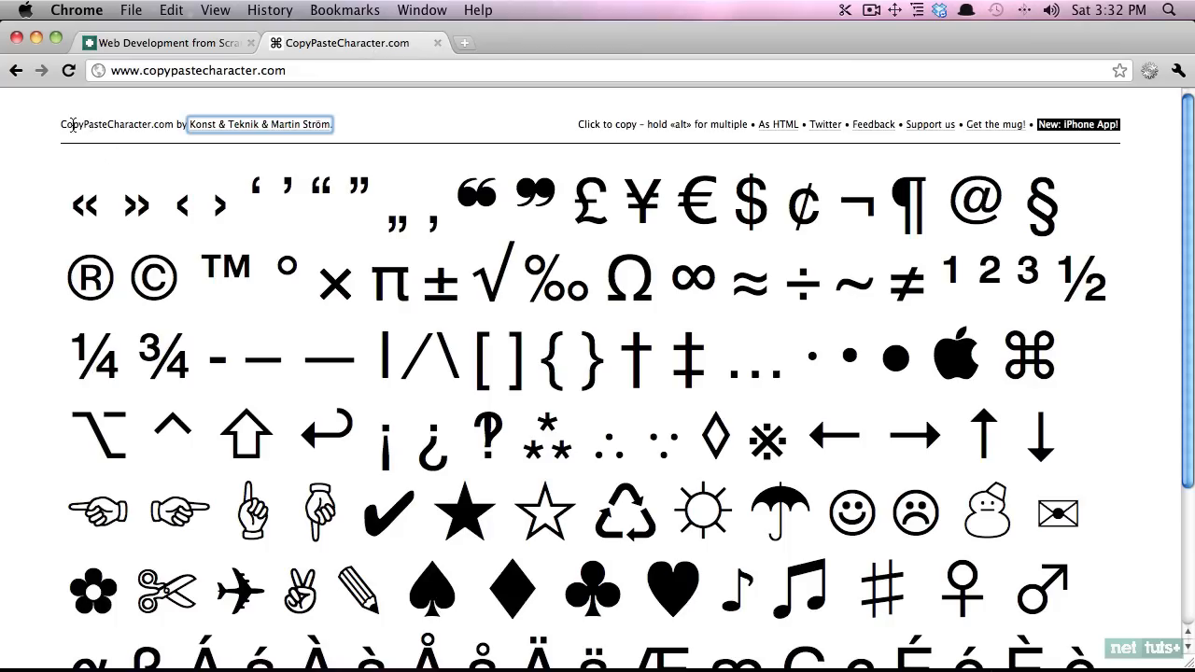
mouse_move(180, 253)
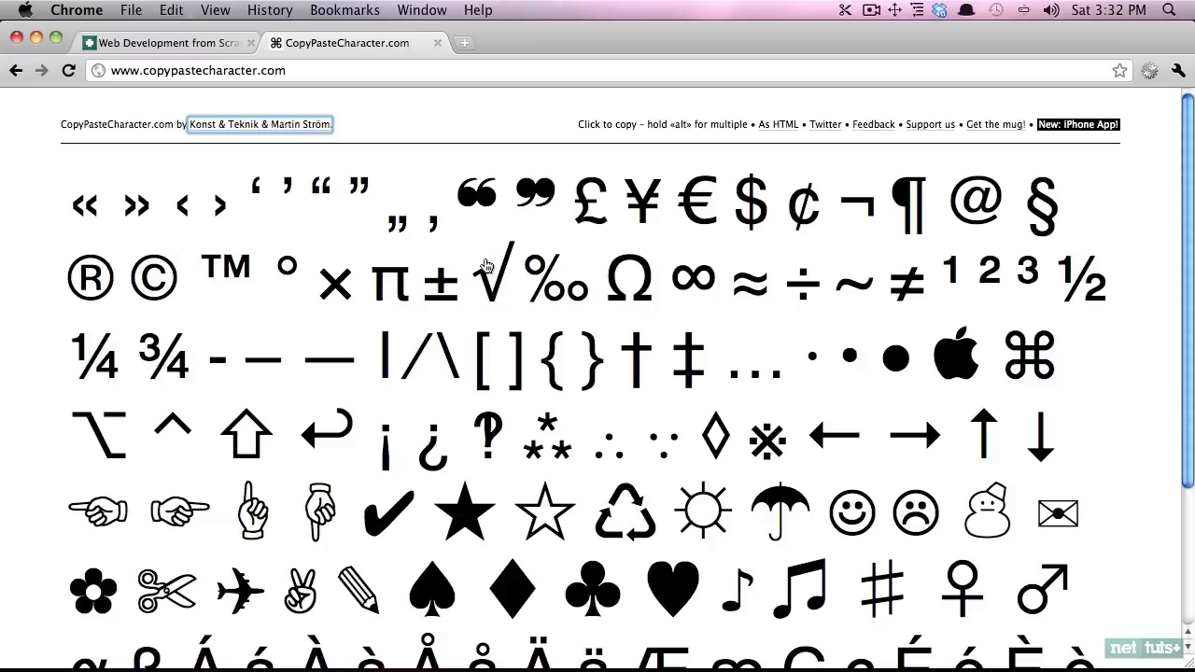
scroll("down", 3)
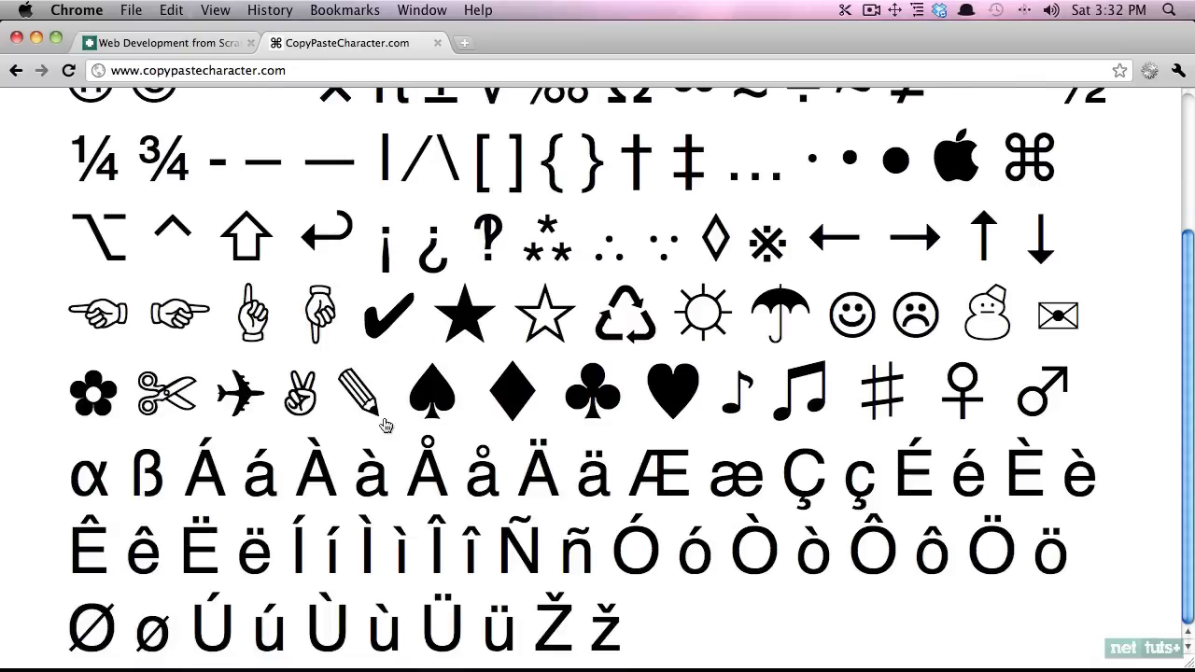
left_click(387, 315)
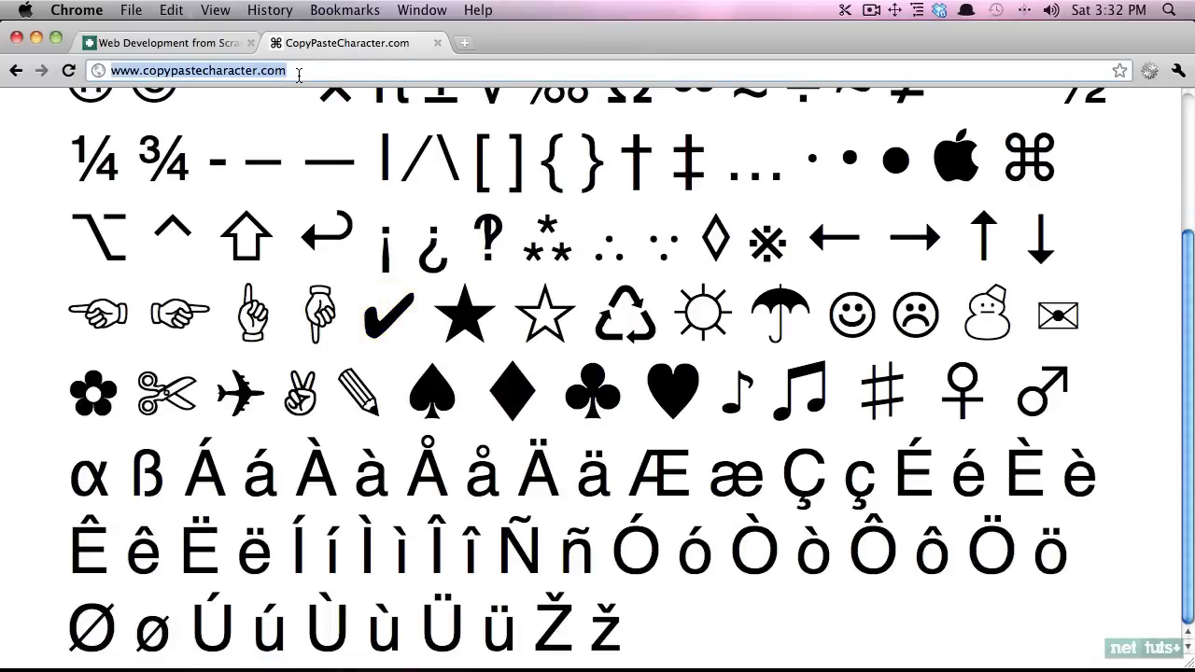
type("✔")
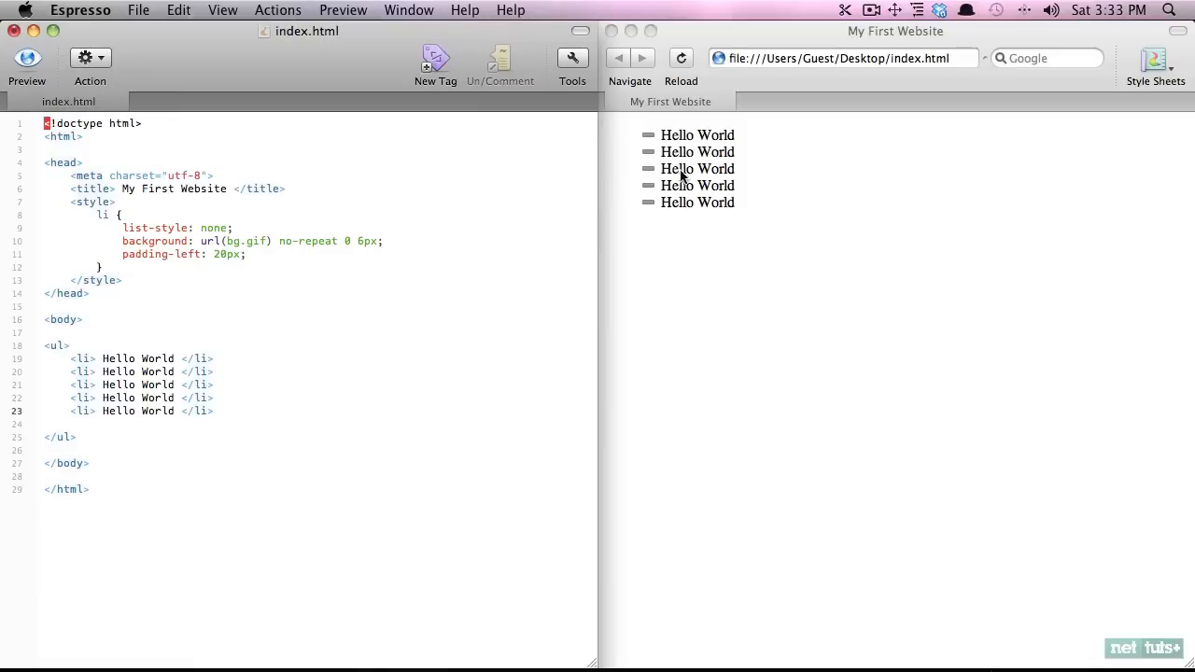
Step: Set list-style to none, try pasting ✔ marks, and select the pasted items to undo
double_click(249, 240)
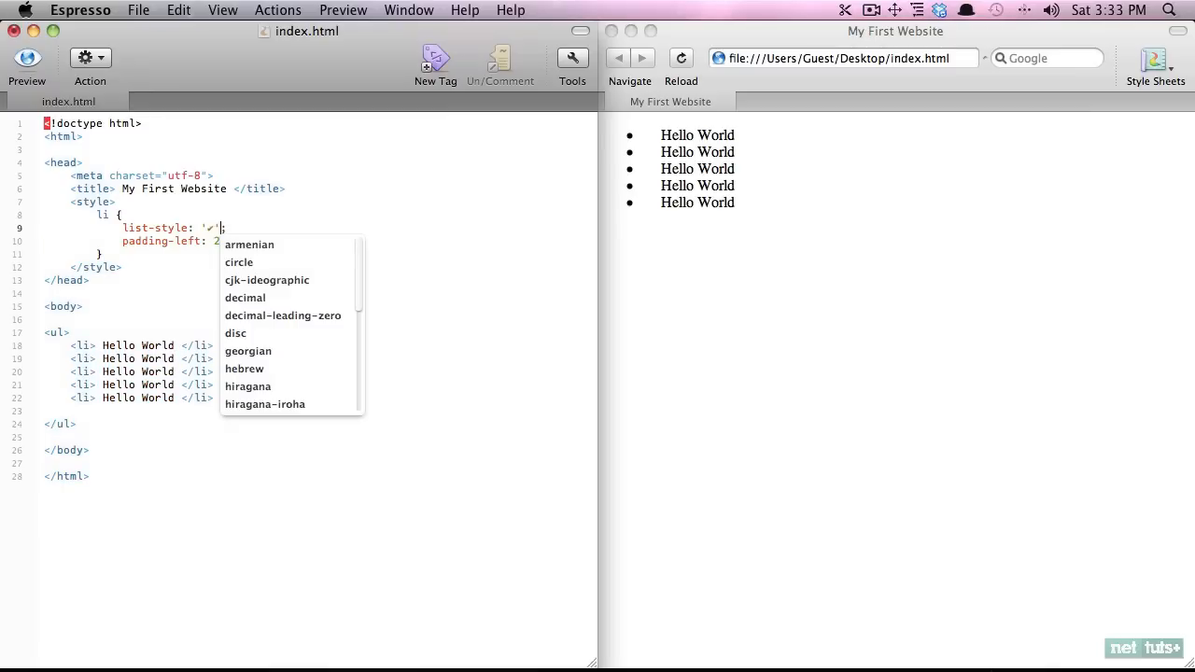
type("none")
type("li:")
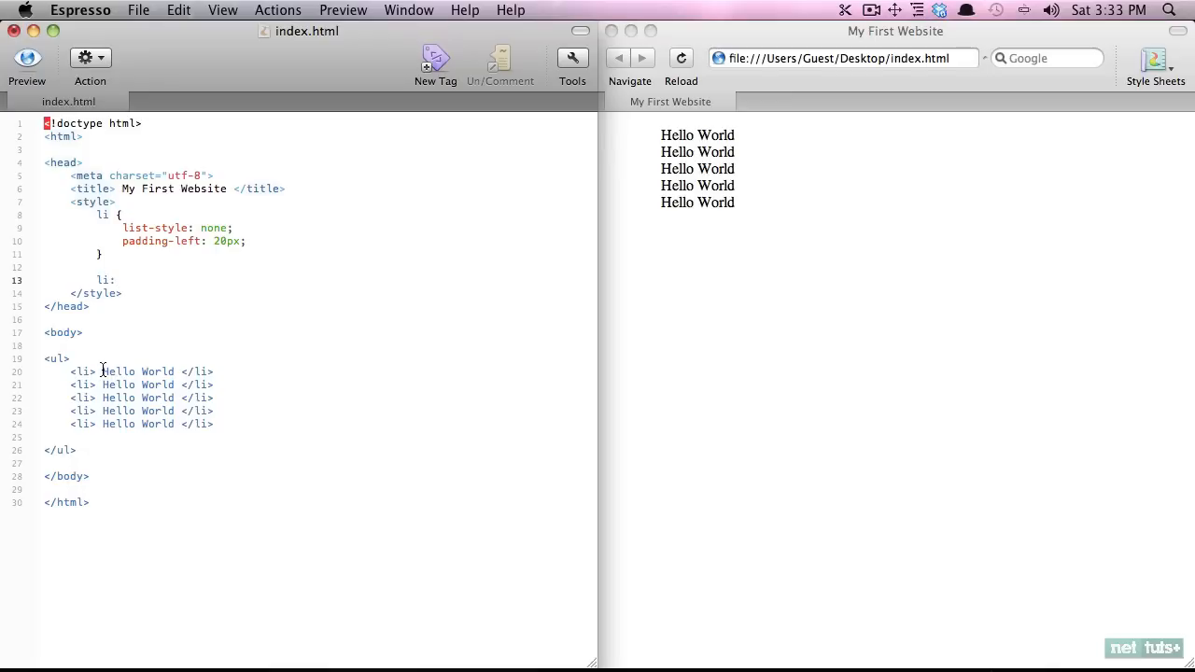
type("✔")
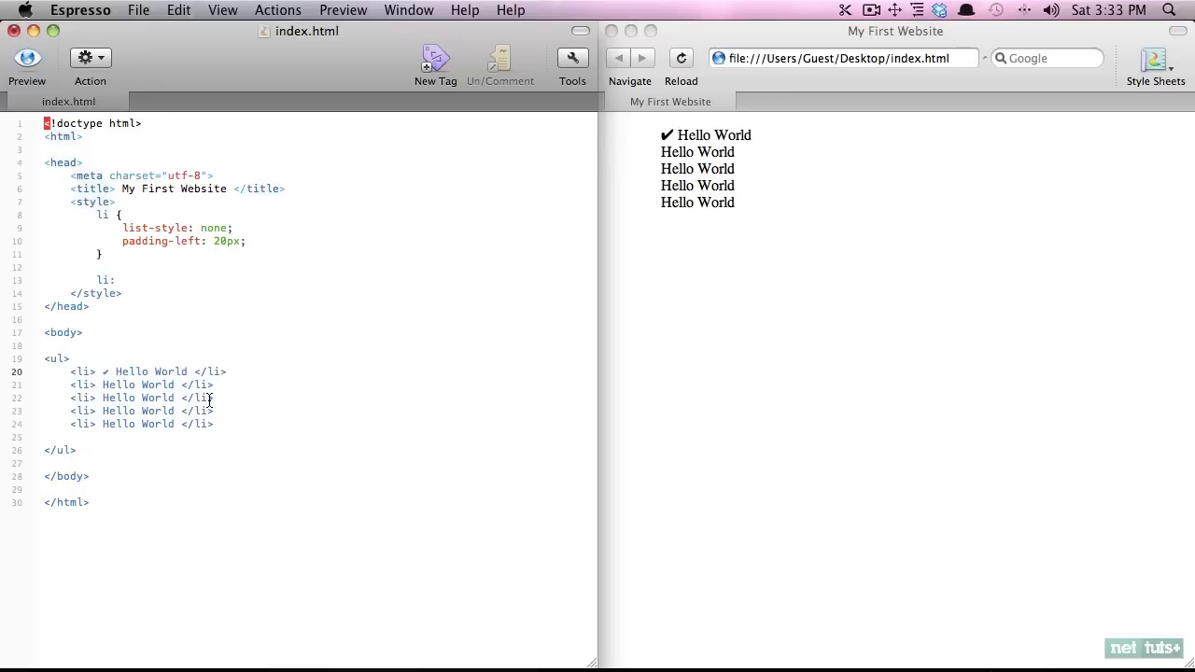
mouse_move(681, 143)
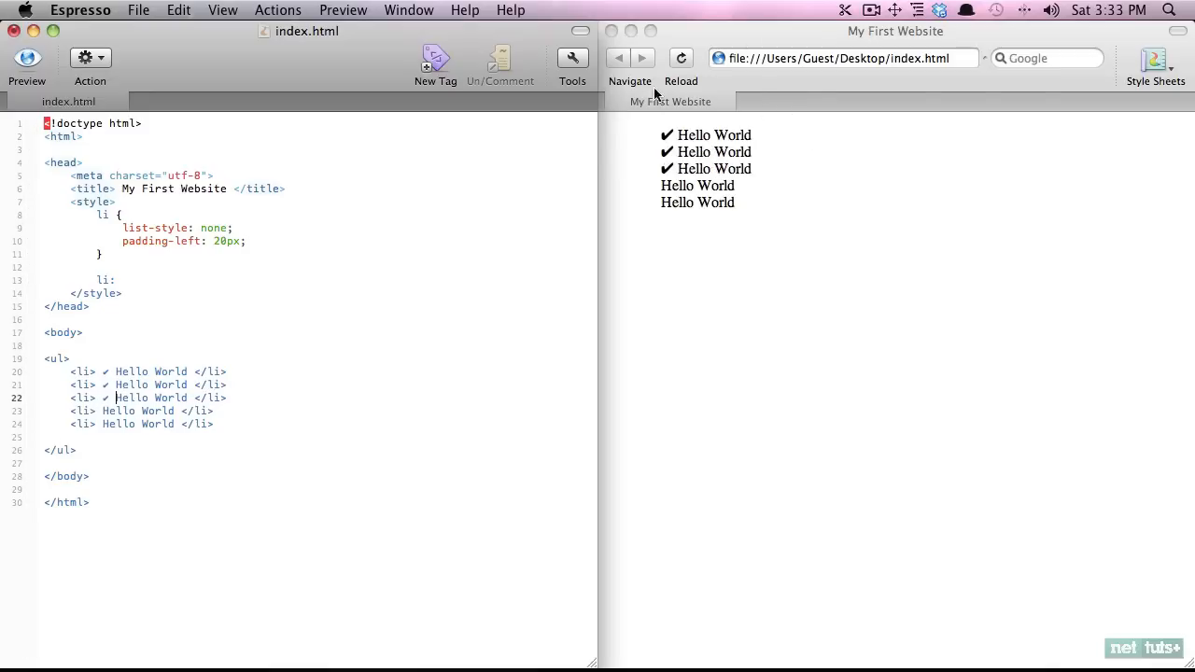
left_click_drag(108, 386, 107, 397)
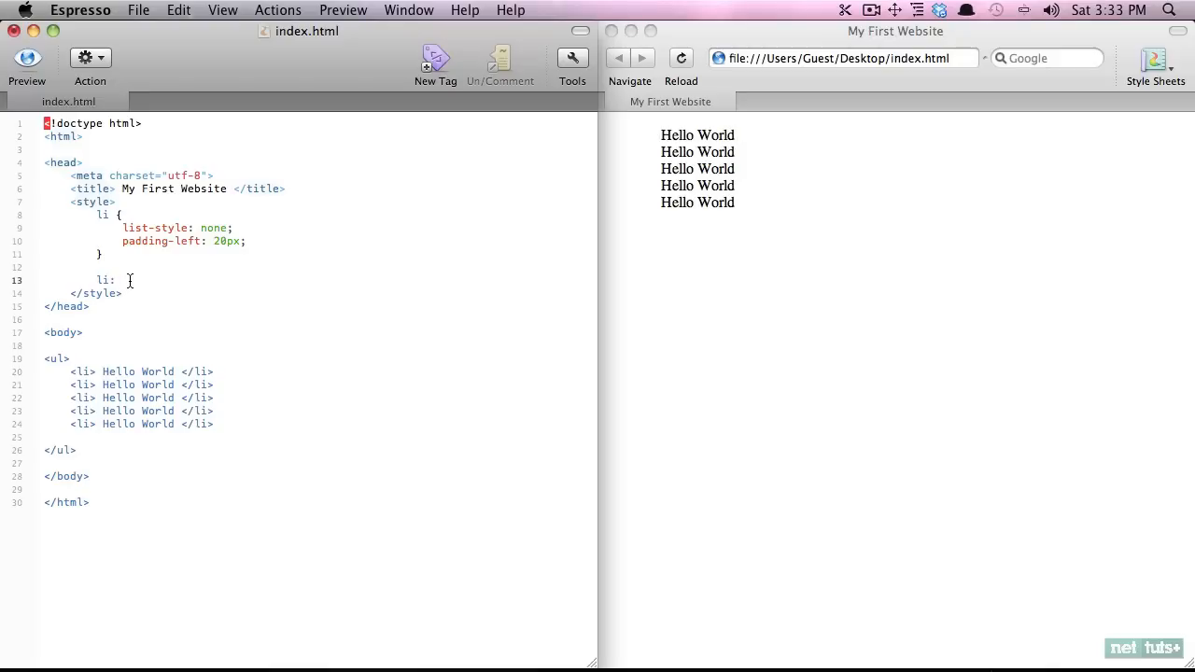
Step: Write an li:before rule with content '✔'
type("before {")
type("content: ';")
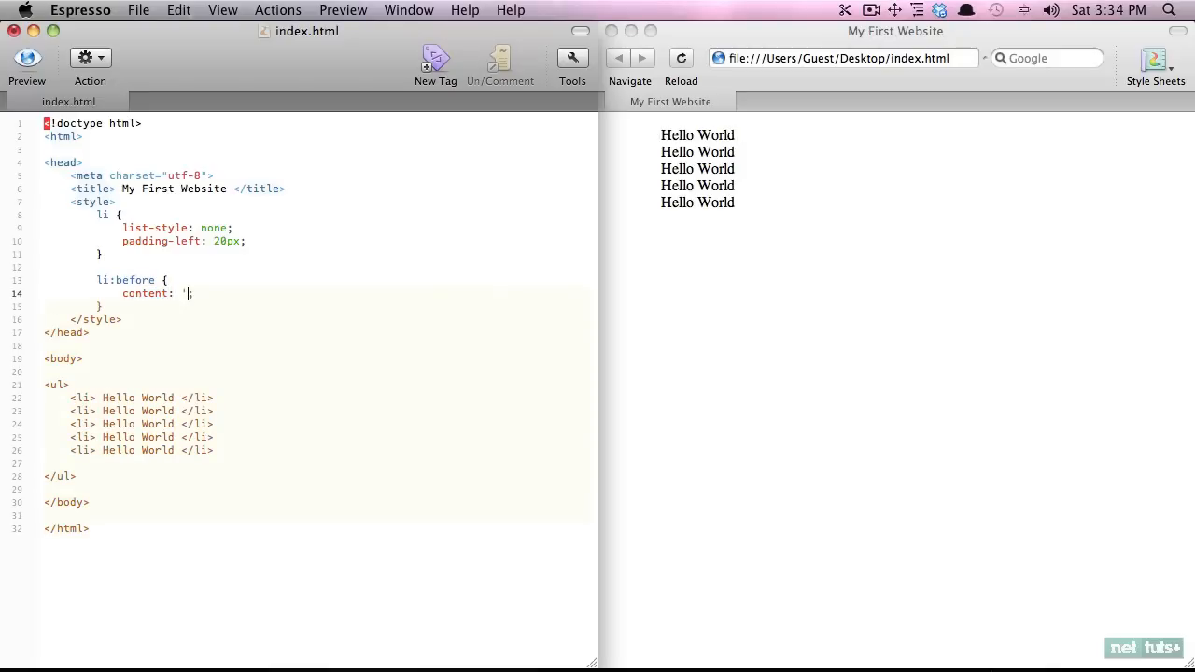
type("✔")
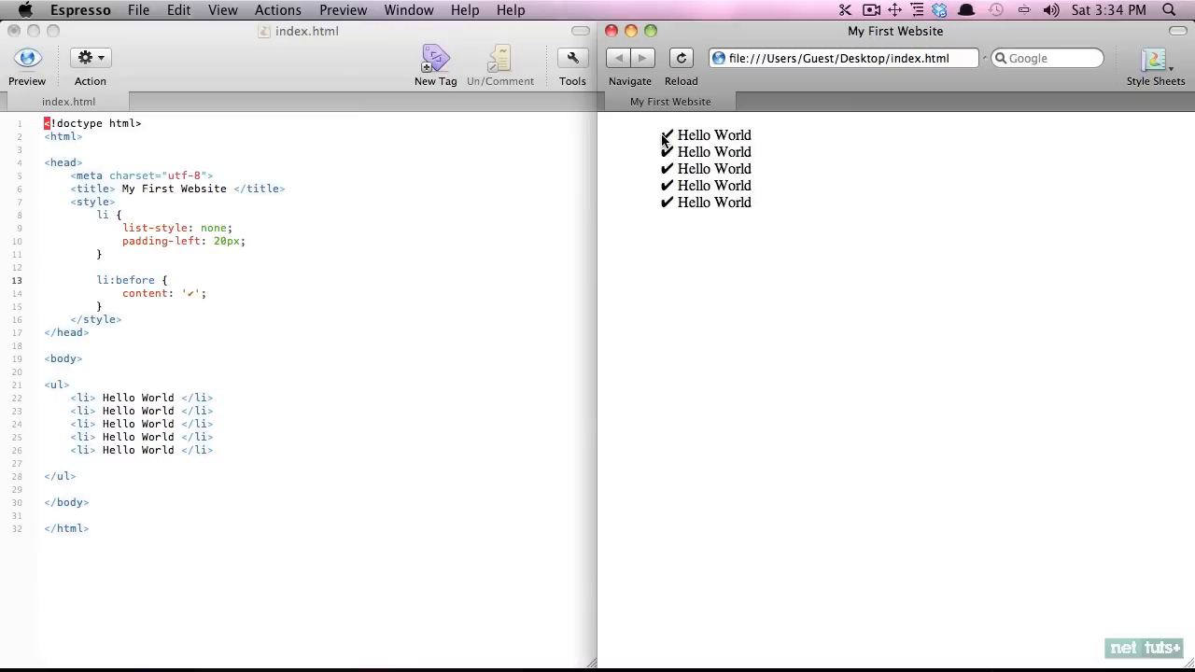
left_click(205, 293)
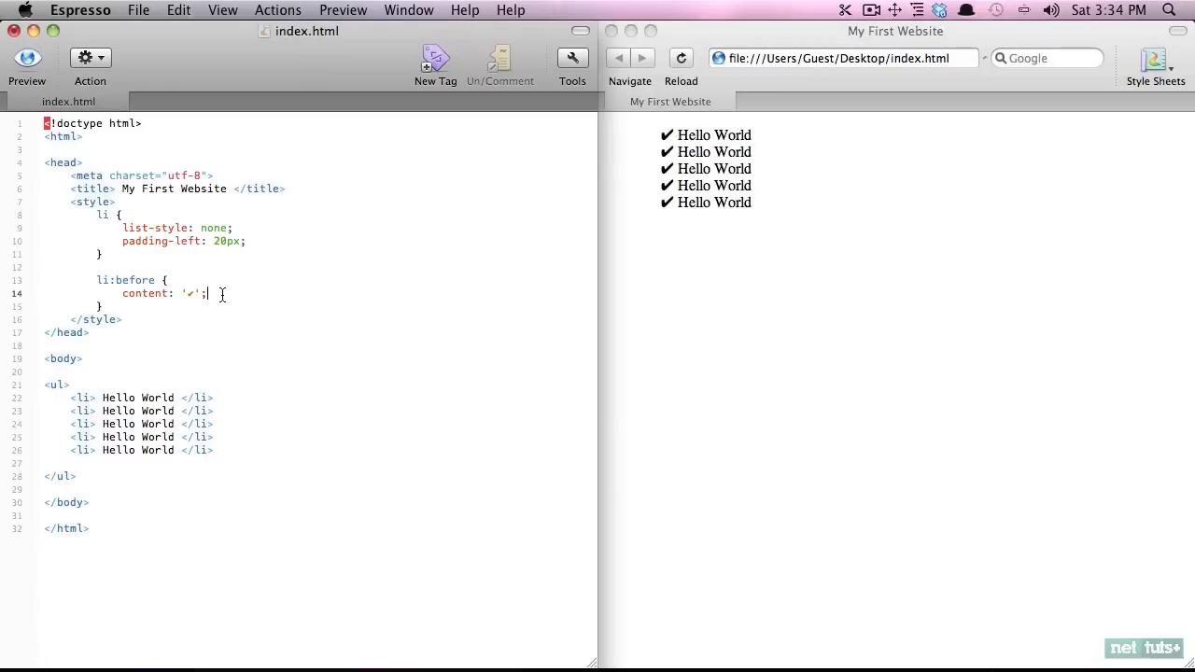
Step: Color the check mark blue and try a 0 1px 0 black text-shadow
type("color: blue;")
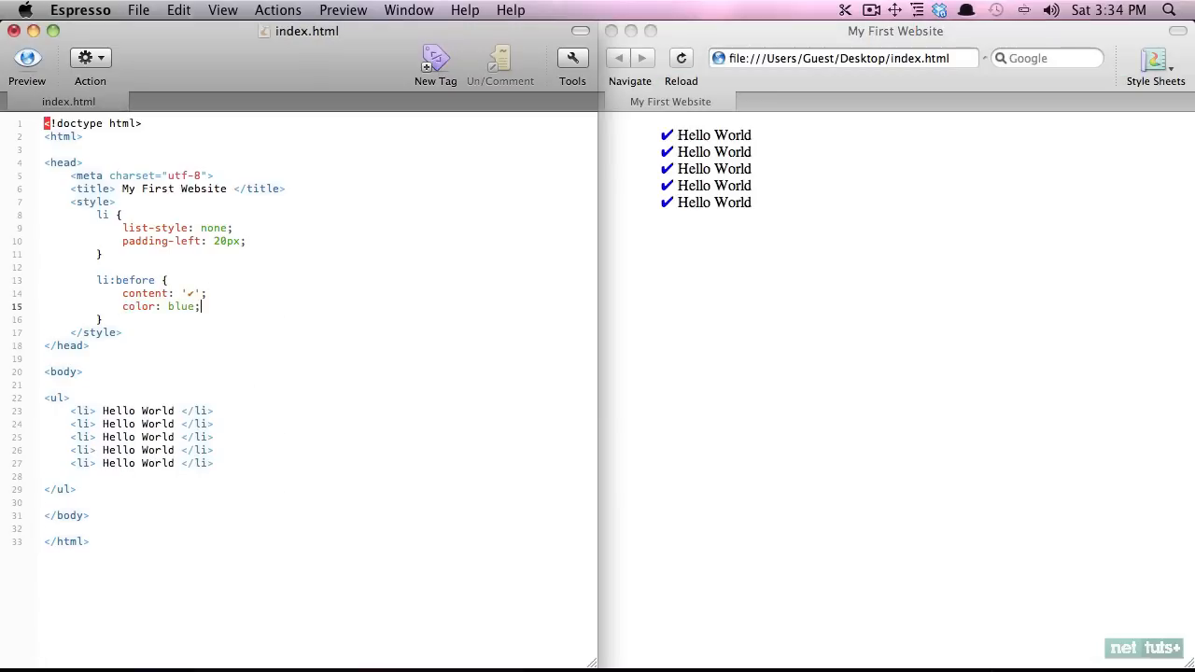
type("text-shadow:  ;")
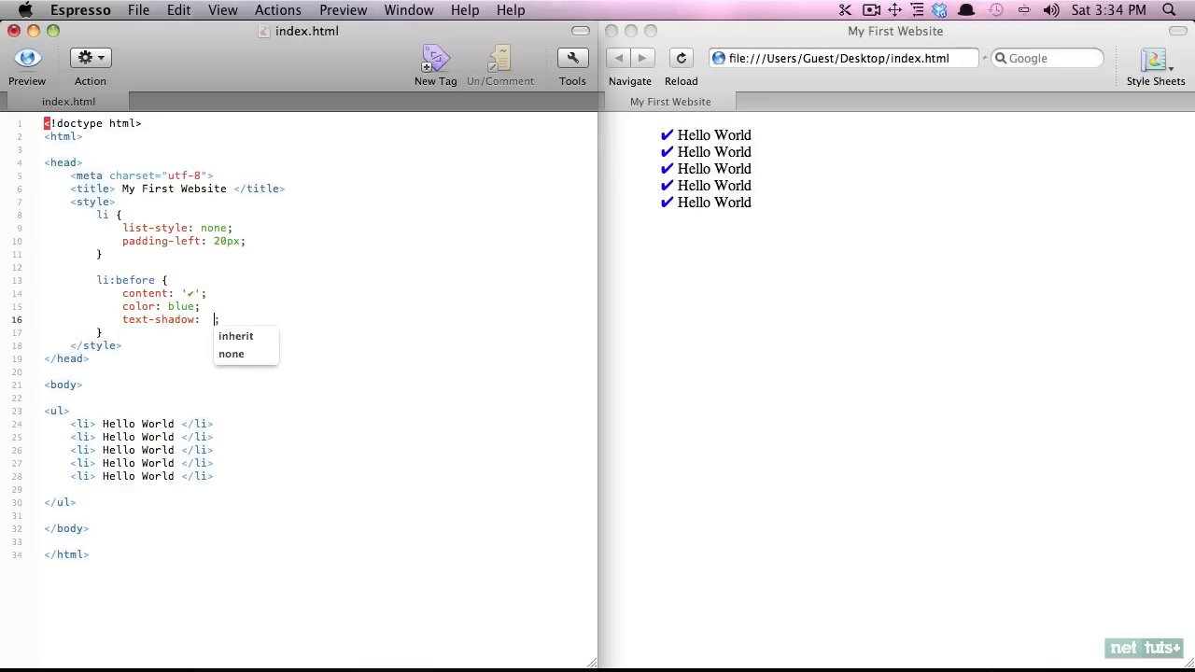
type("0 1px 0 black")
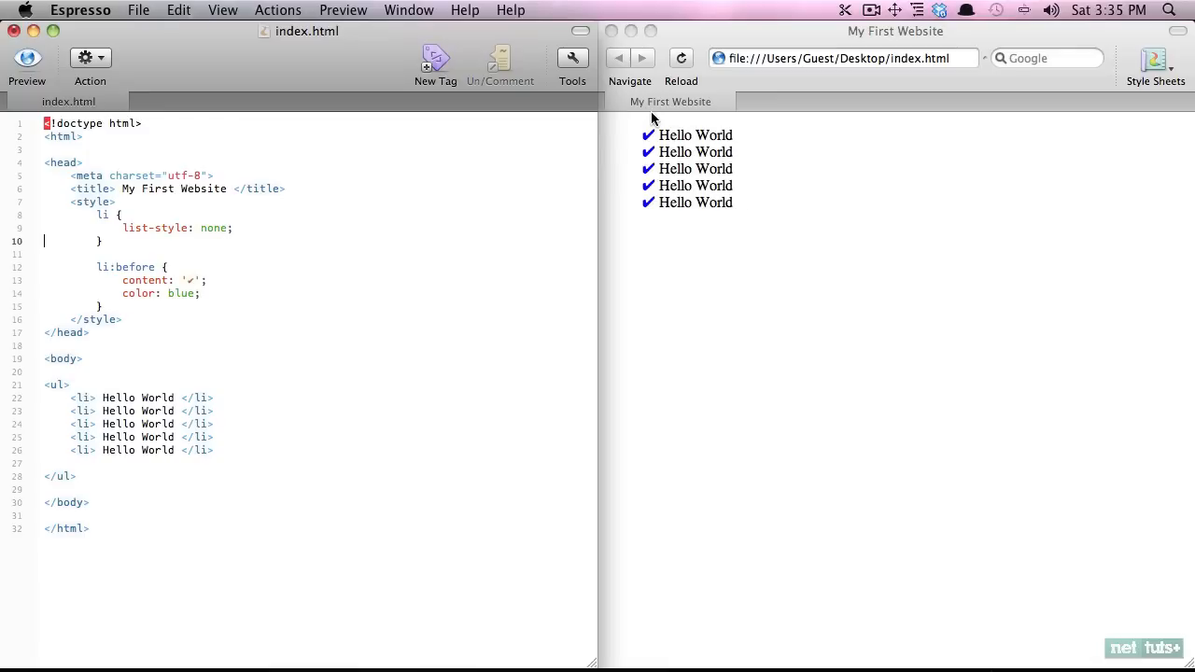
mouse_move(781, 253)
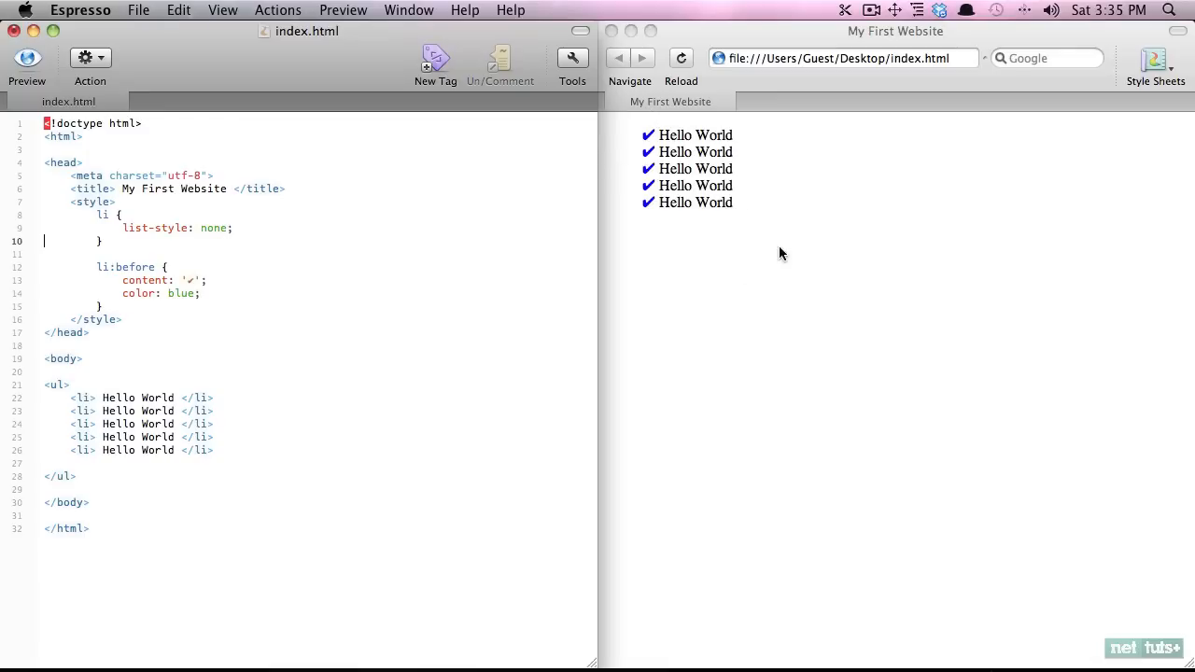